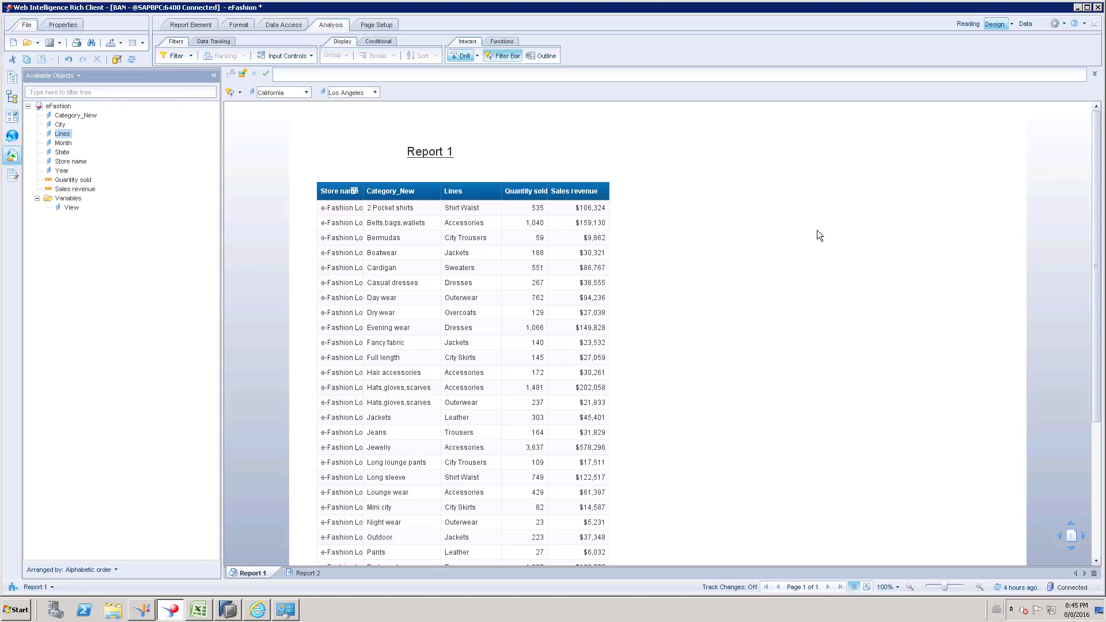
{"action": "mouse_move", "coordinate": [823, 227]}
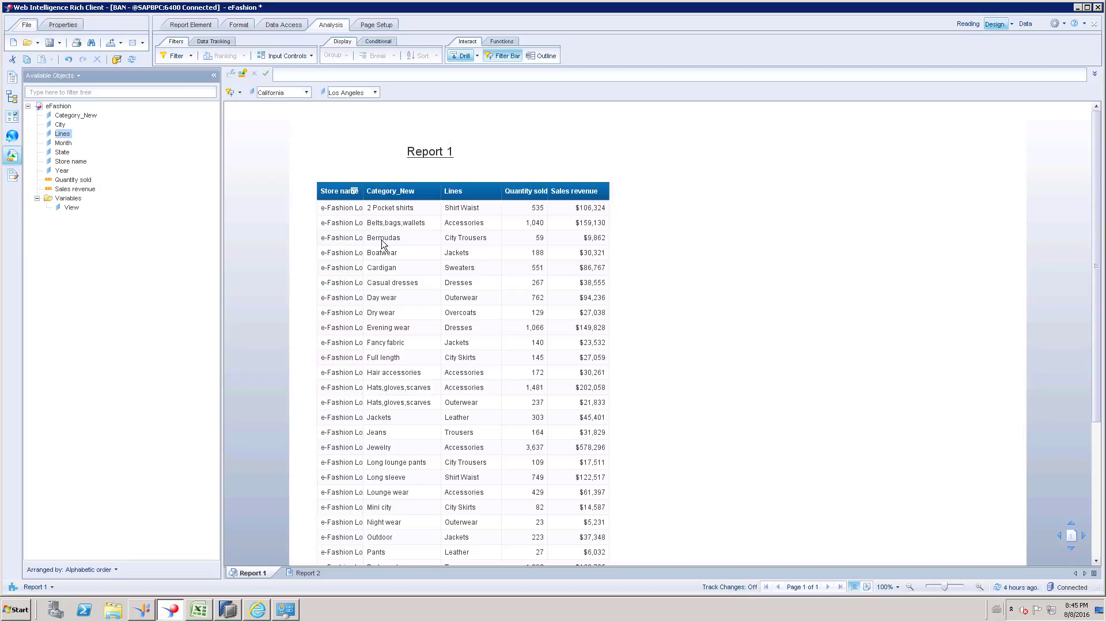
{"action": "mouse_move", "coordinate": [406, 326]}
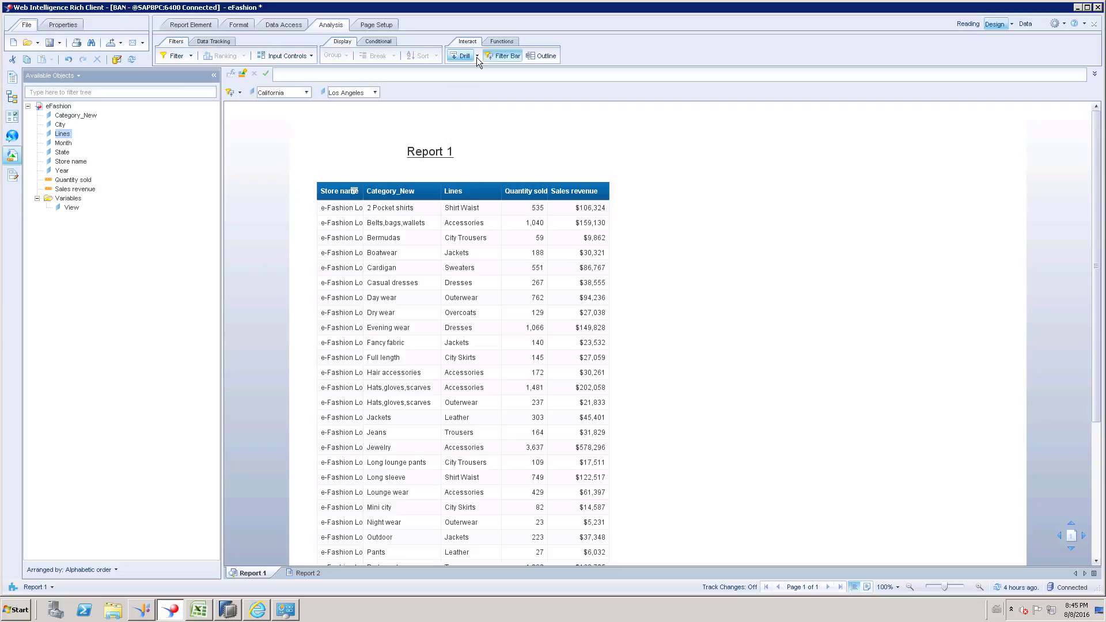
Step: End drill mode so the California and Los Angeles drill filters disappear
{"action": "left_click", "coordinate": [476, 55]}
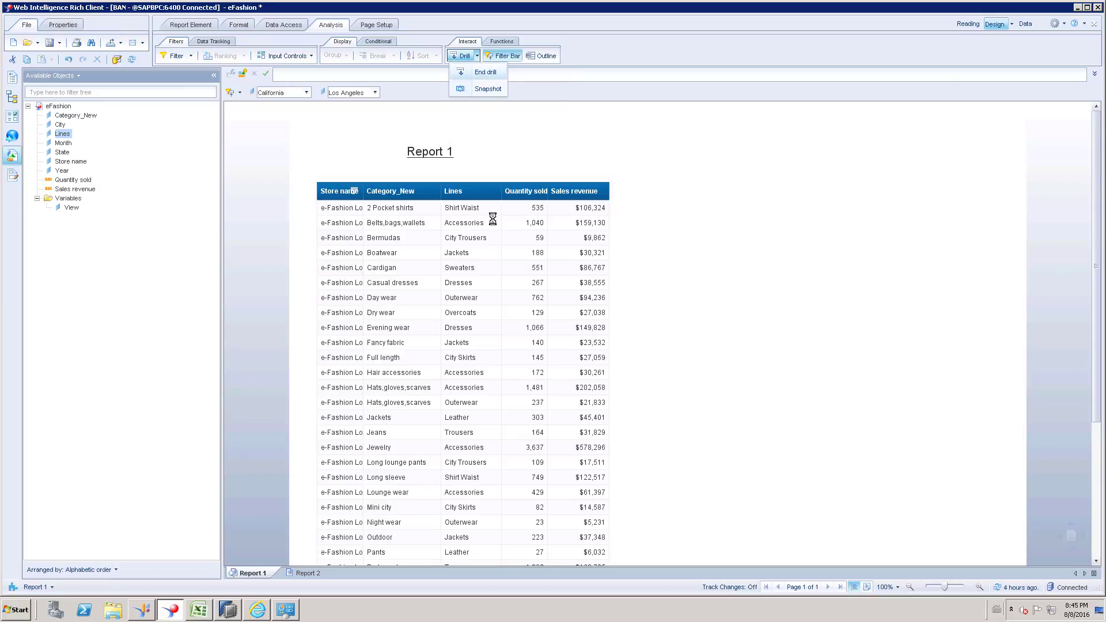
{"action": "left_click", "coordinate": [477, 71]}
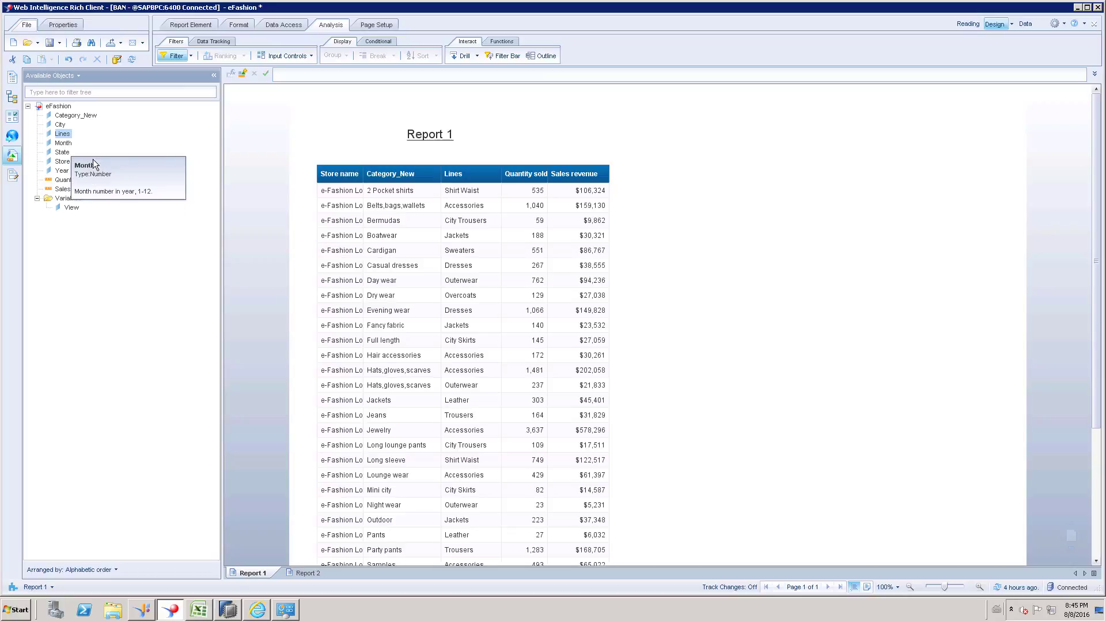
Step: Select the Sales revenue column and view its formula via the aggregate functions
{"action": "left_click", "coordinate": [392, 191]}
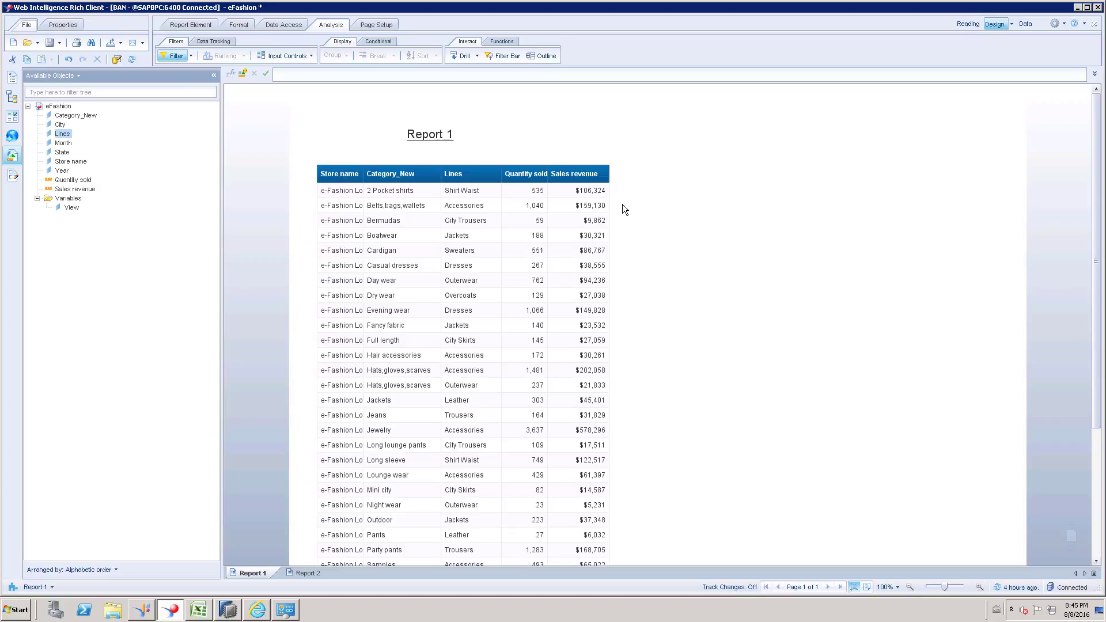
{"action": "left_click", "coordinate": [576, 190]}
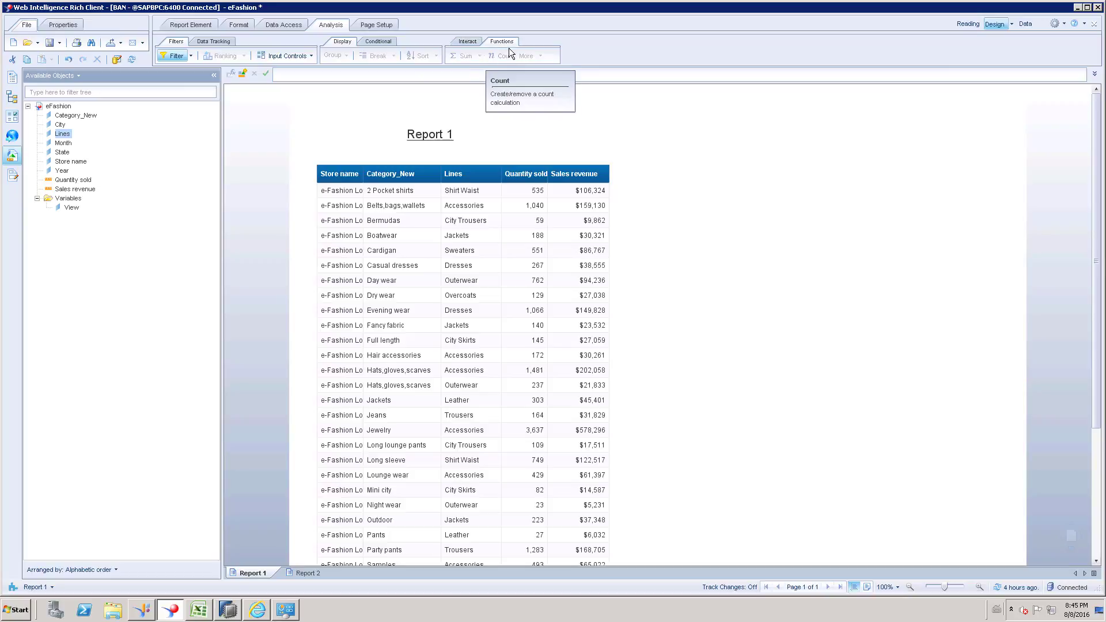
{"action": "mouse_move", "coordinate": [464, 68]}
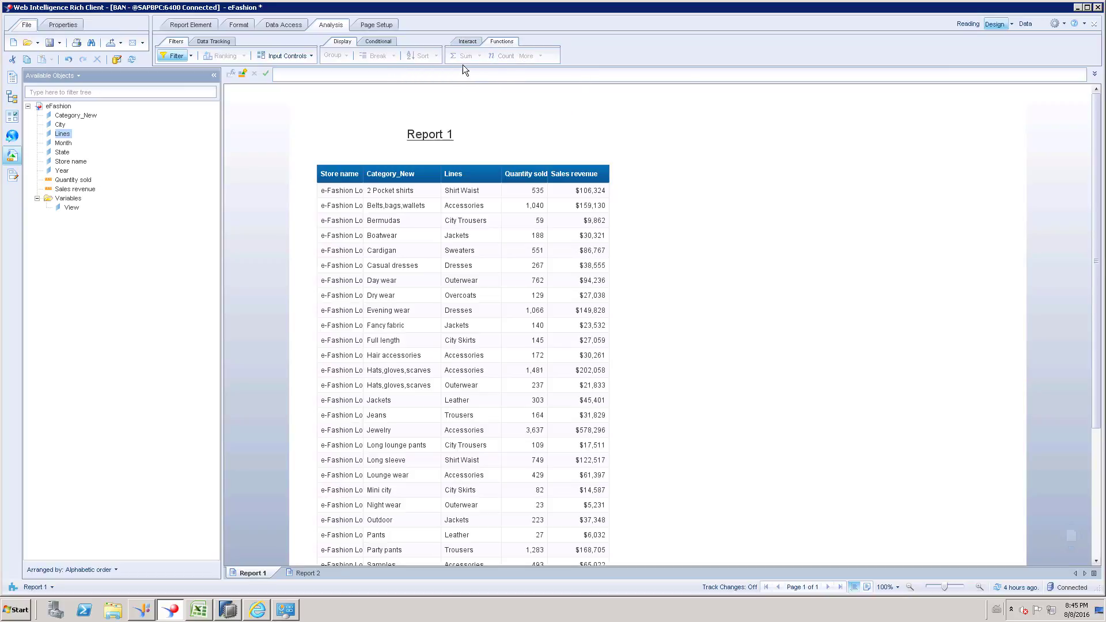
{"action": "mouse_move", "coordinate": [565, 61]}
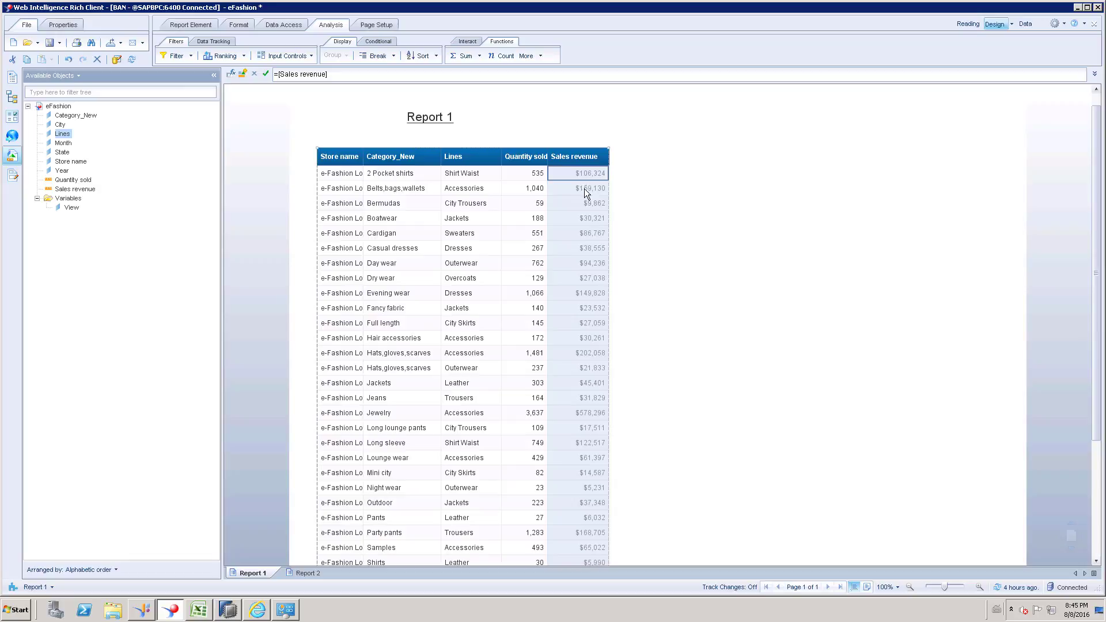
{"action": "left_click", "coordinate": [525, 308]}
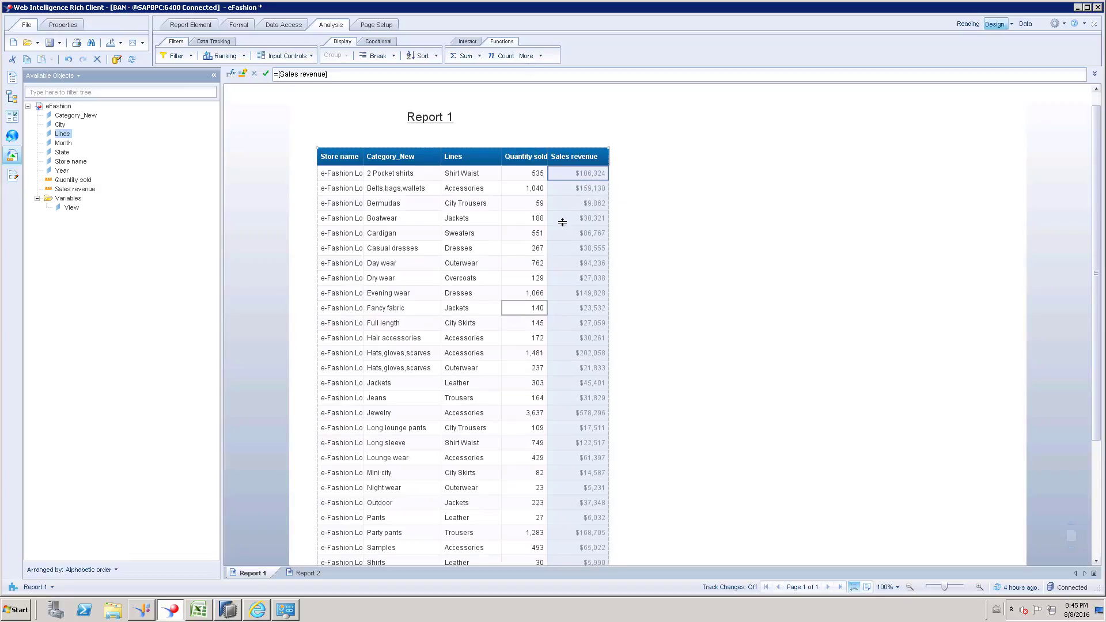
{"action": "left_click", "coordinate": [577, 173]}
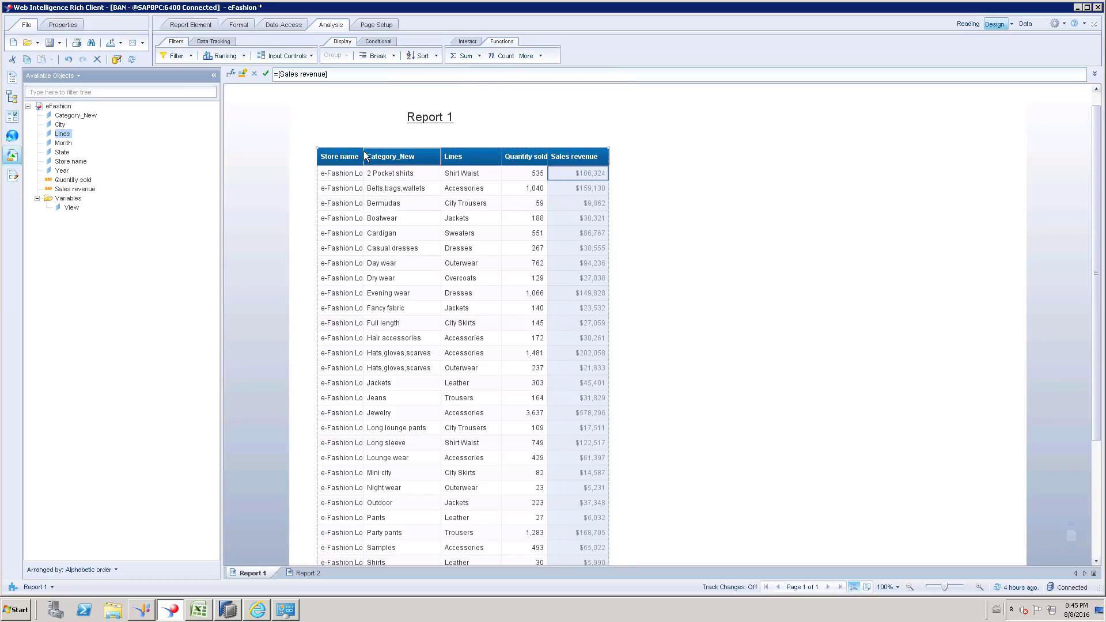
Step: Replace the Store name column with the State object, bringing up the Year prompts
{"action": "left_click", "coordinate": [339, 156]}
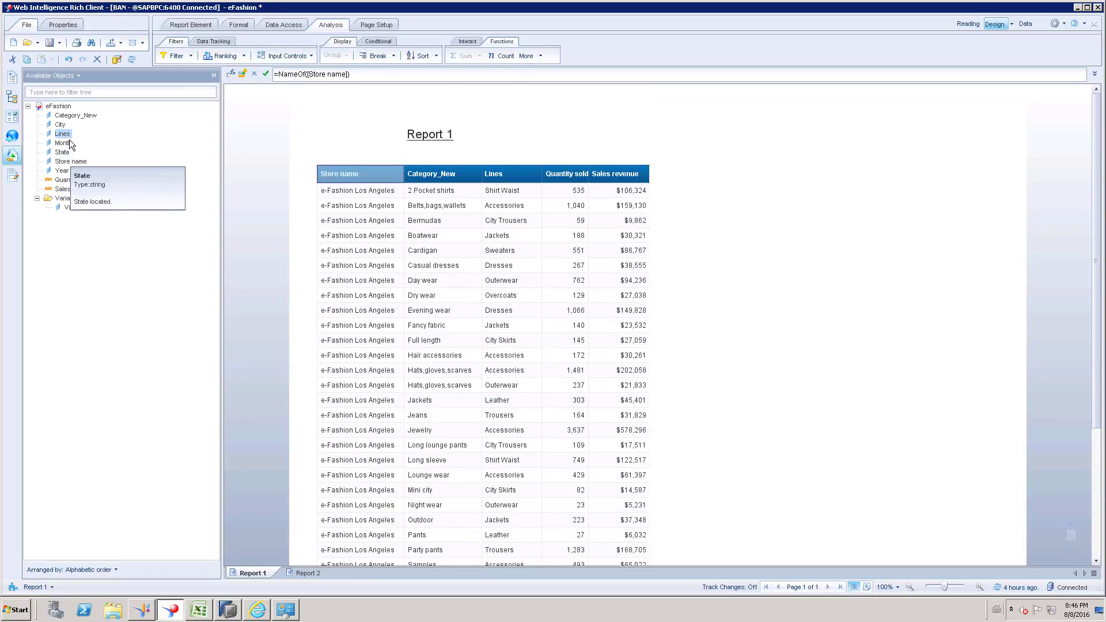
{"action": "left_click", "coordinate": [61, 124]}
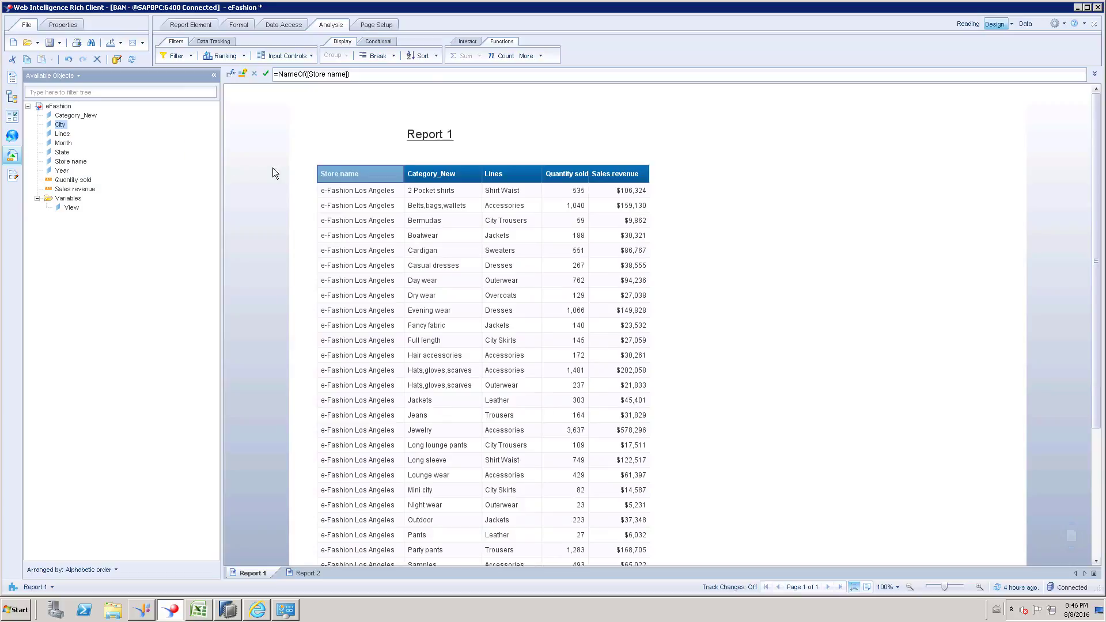
{"action": "left_click", "coordinate": [339, 174]}
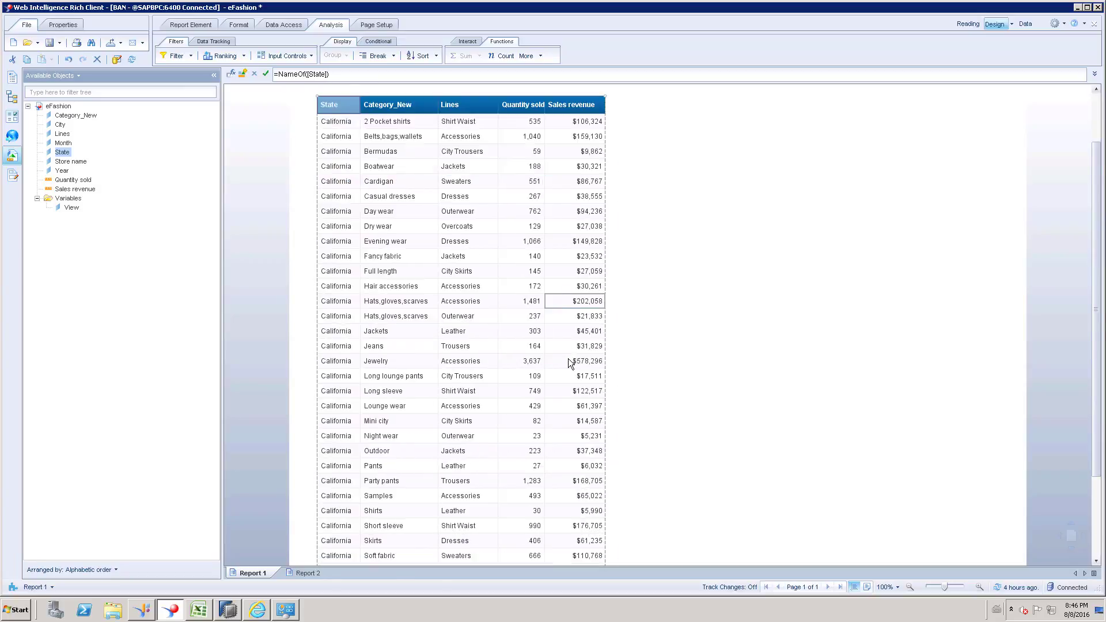
{"action": "scroll", "scroll_direction": "down", "scroll_amount": 3}
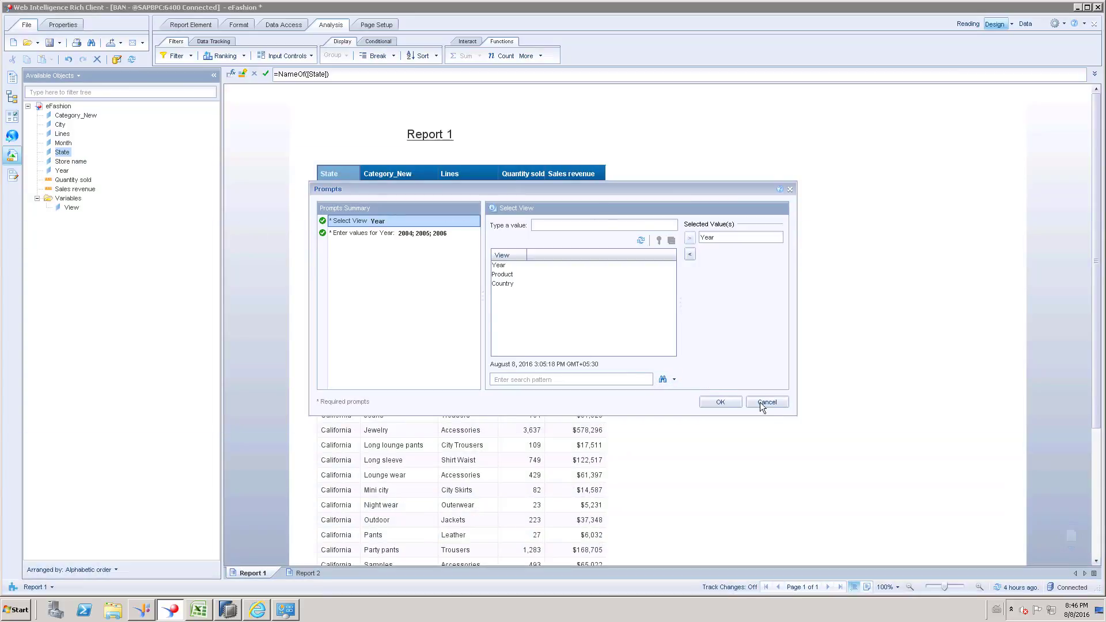
Step: Cancel the Year prompts and turn drill mode back on
{"action": "left_click", "coordinate": [767, 401]}
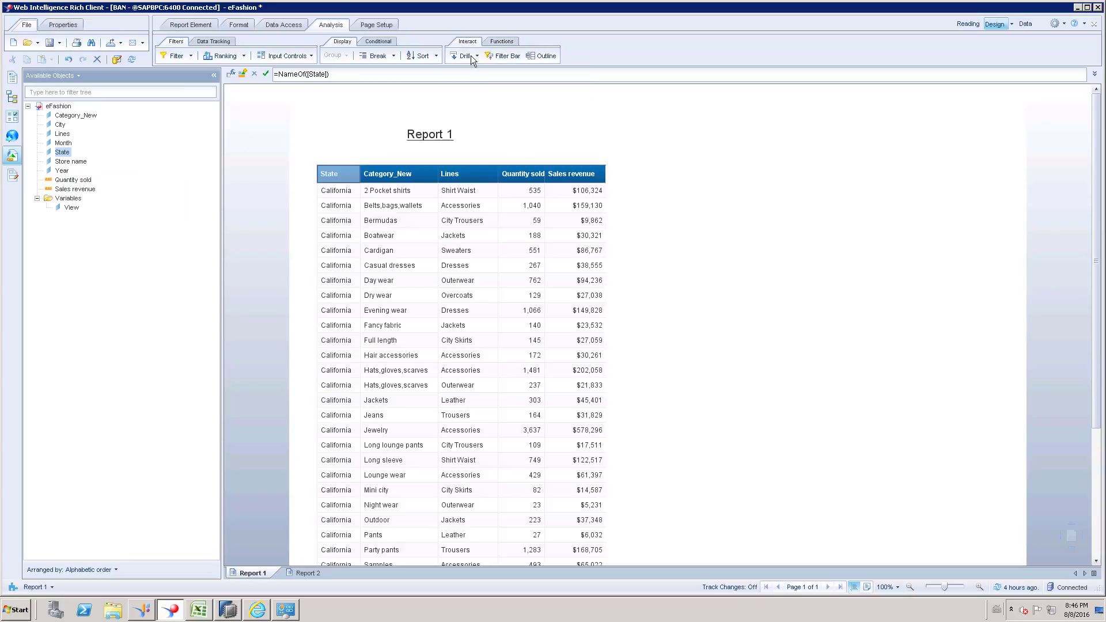
{"action": "left_click", "coordinate": [461, 56]}
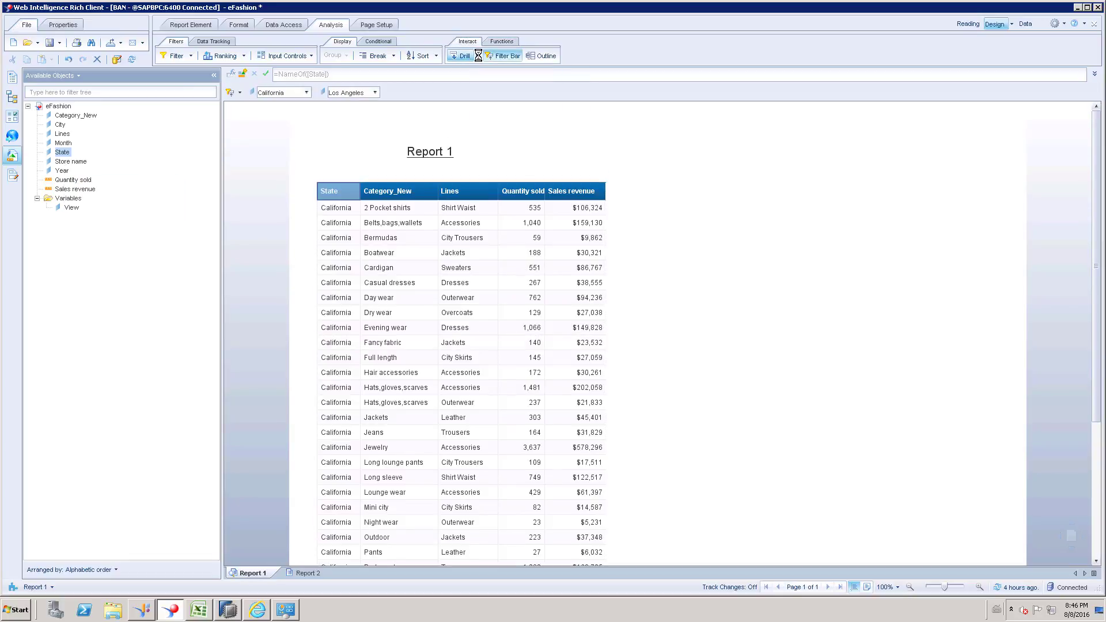
Step: Set the State and City drill filters to (Remove) so the table shows unfiltered totals
{"action": "left_click", "coordinate": [307, 92]}
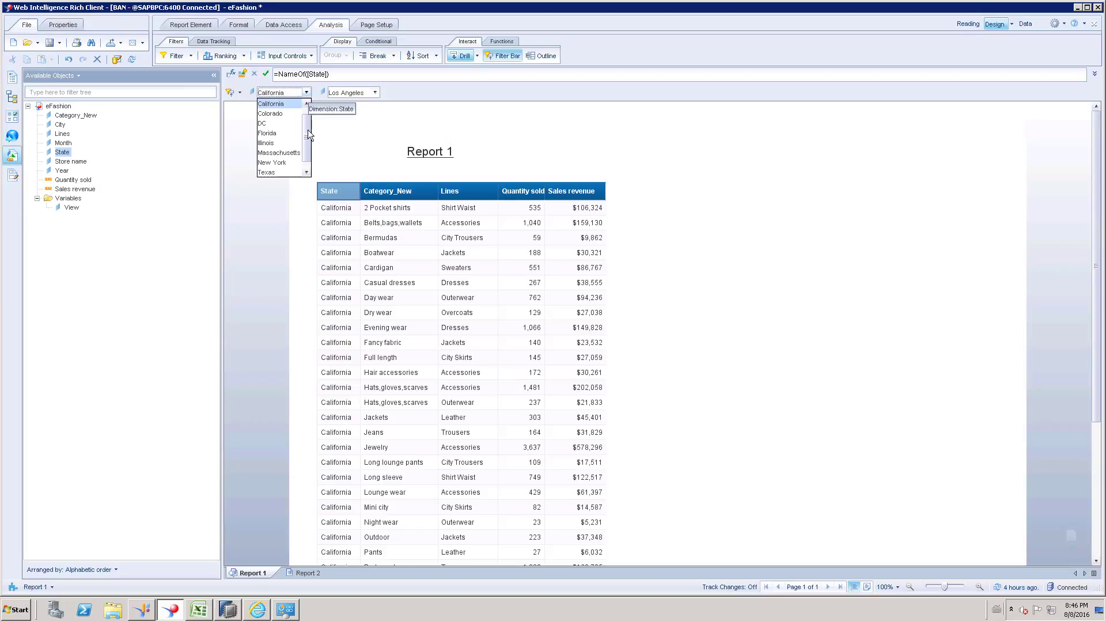
{"action": "left_click", "coordinate": [271, 104]}
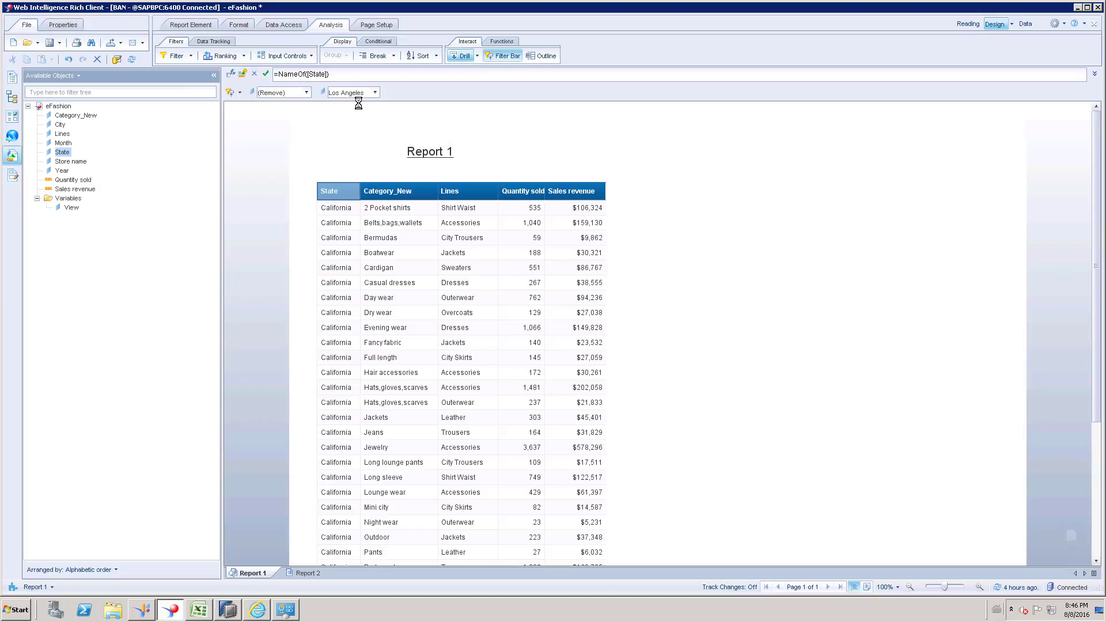
{"action": "left_click", "coordinate": [309, 92]}
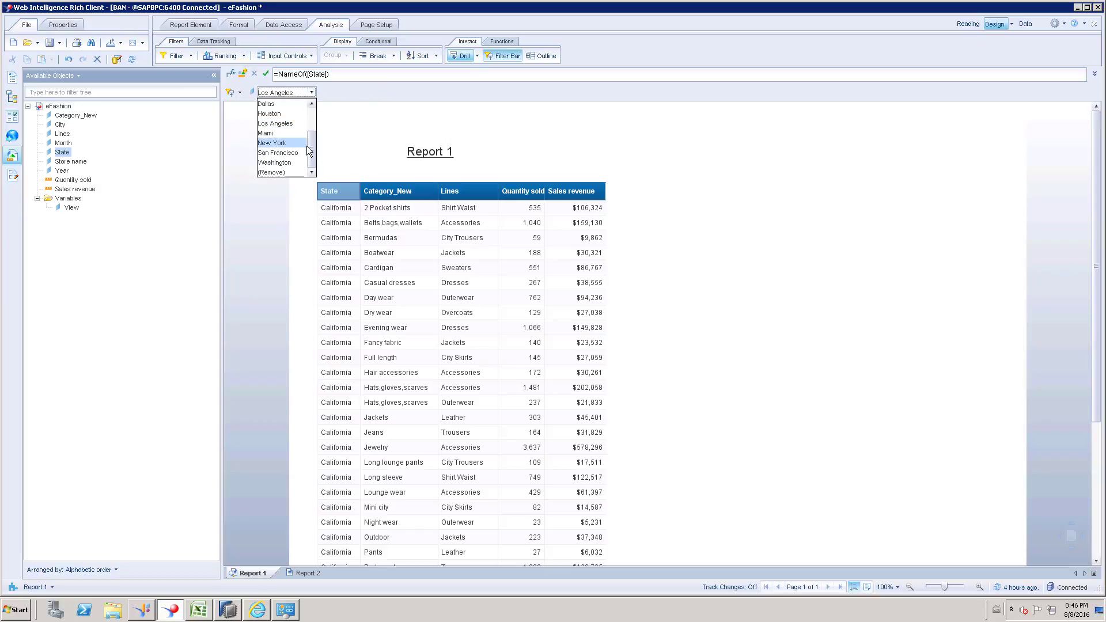
{"action": "left_click", "coordinate": [272, 143]}
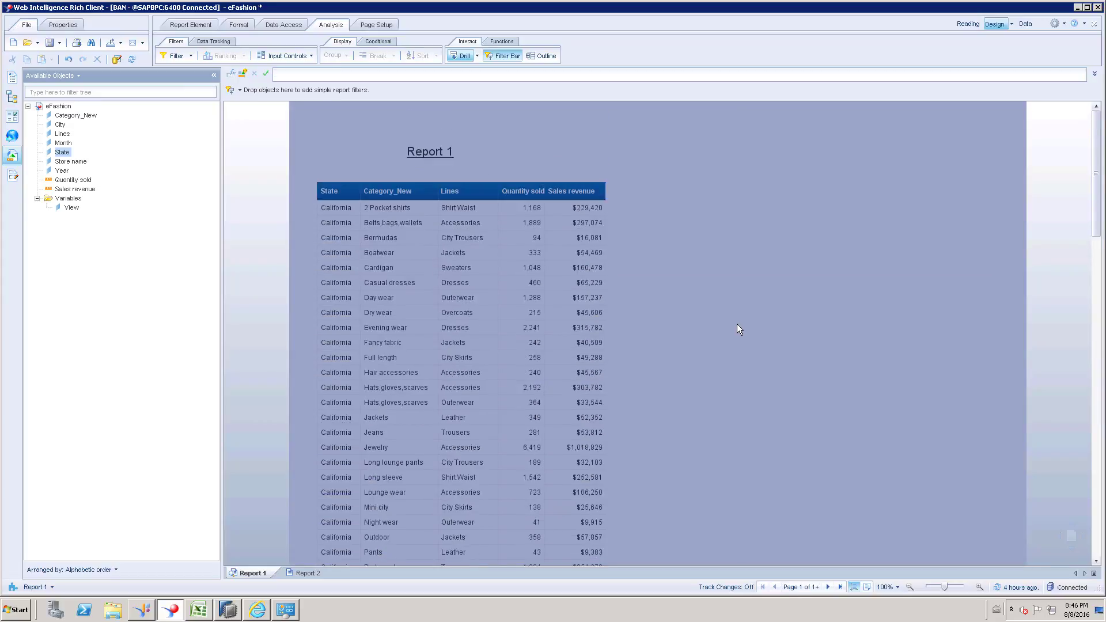
{"action": "scroll", "scroll_direction": "down", "scroll_amount": 3}
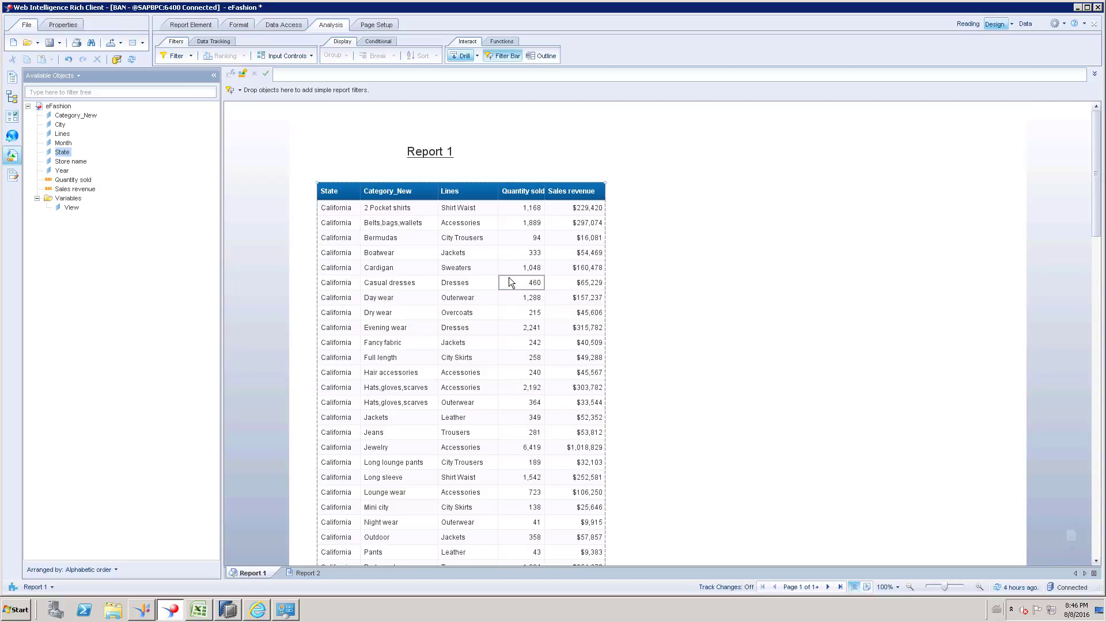
{"action": "mouse_move", "coordinate": [384, 230]}
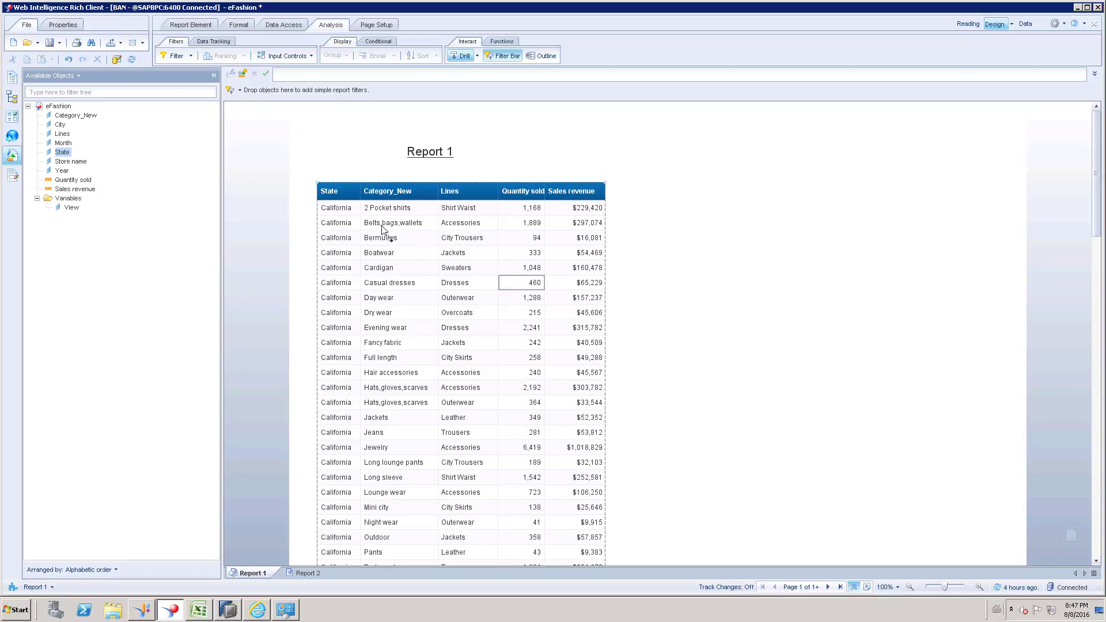
Step: Add a break on the State column, splitting the table into per-state sections
{"action": "left_click", "coordinate": [337, 207]}
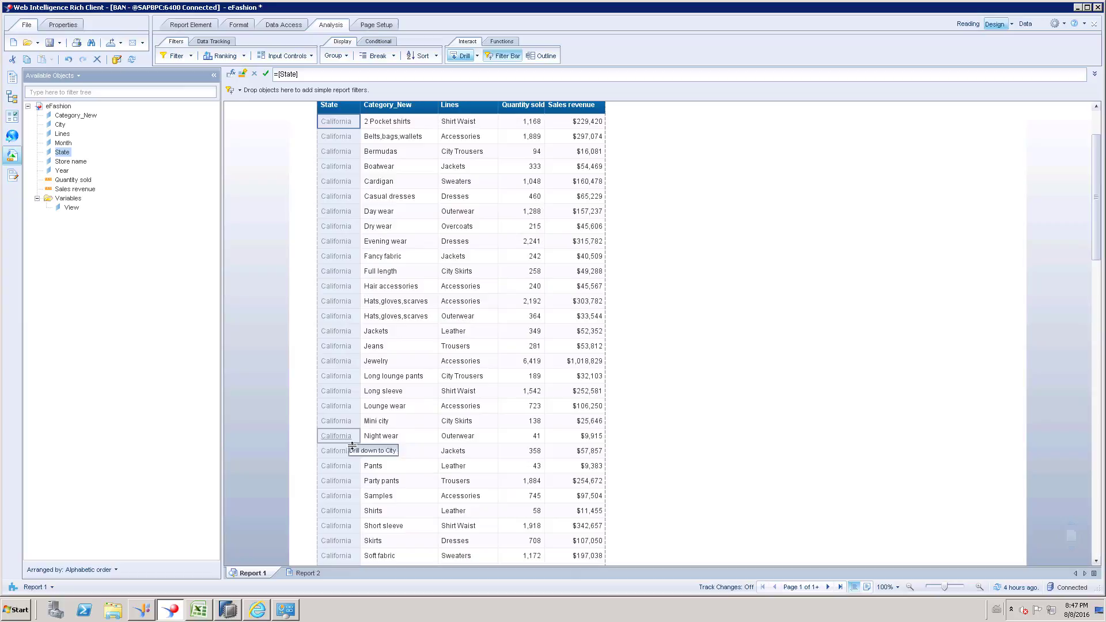
{"action": "scroll", "scroll_direction": "down", "scroll_amount": 3}
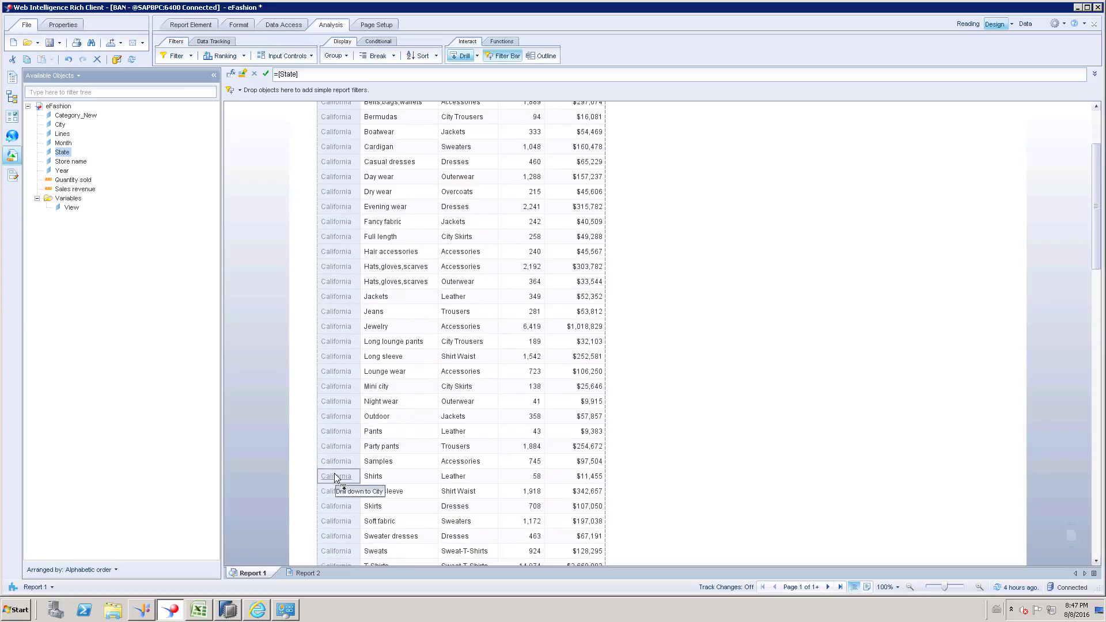
{"action": "scroll", "scroll_direction": "down", "scroll_amount": 3}
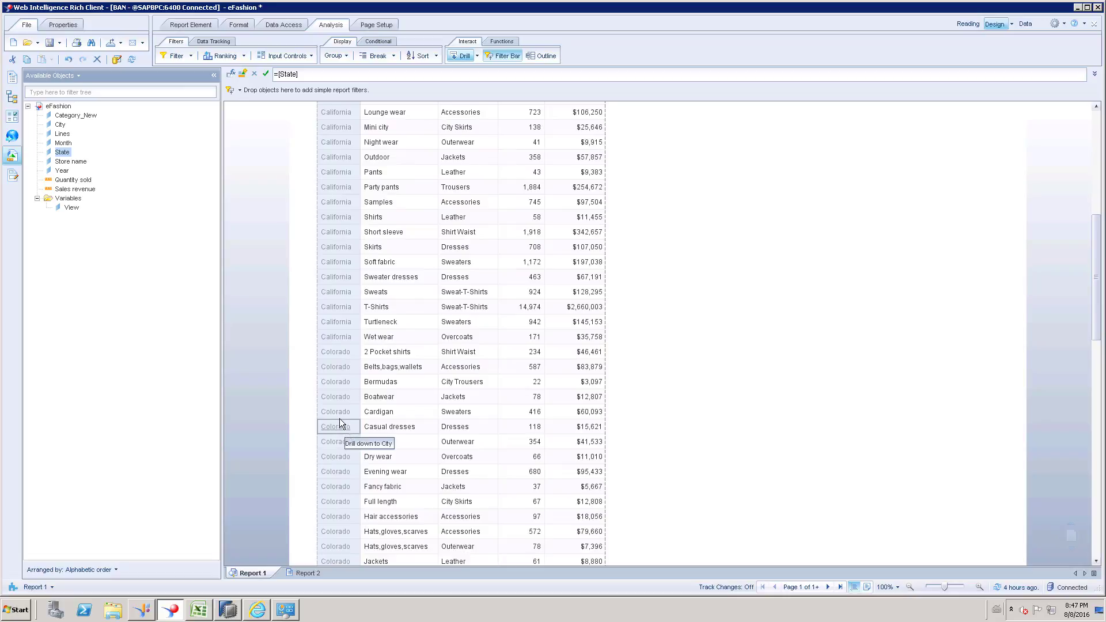
{"action": "mouse_move", "coordinate": [335, 411]}
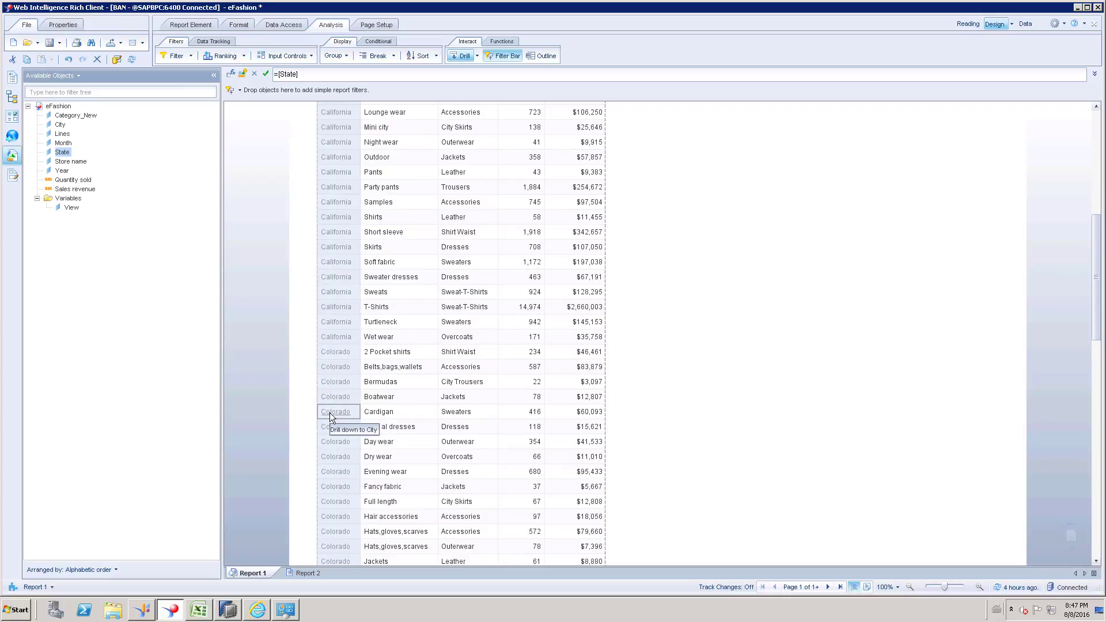
{"action": "mouse_move", "coordinate": [337, 337]}
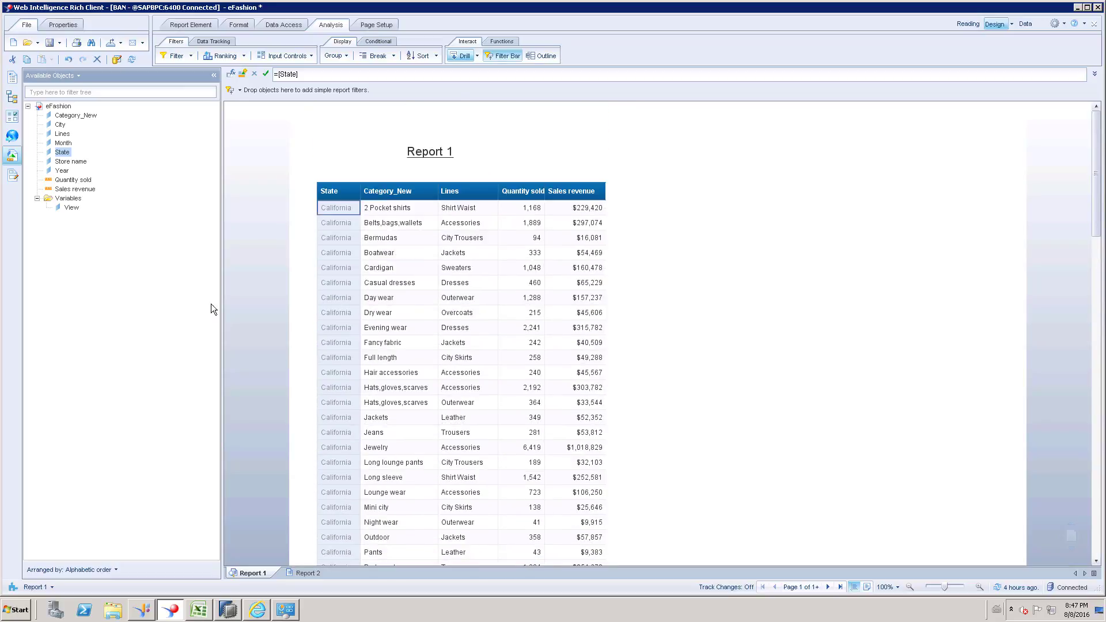
{"action": "mouse_move", "coordinate": [501, 55]}
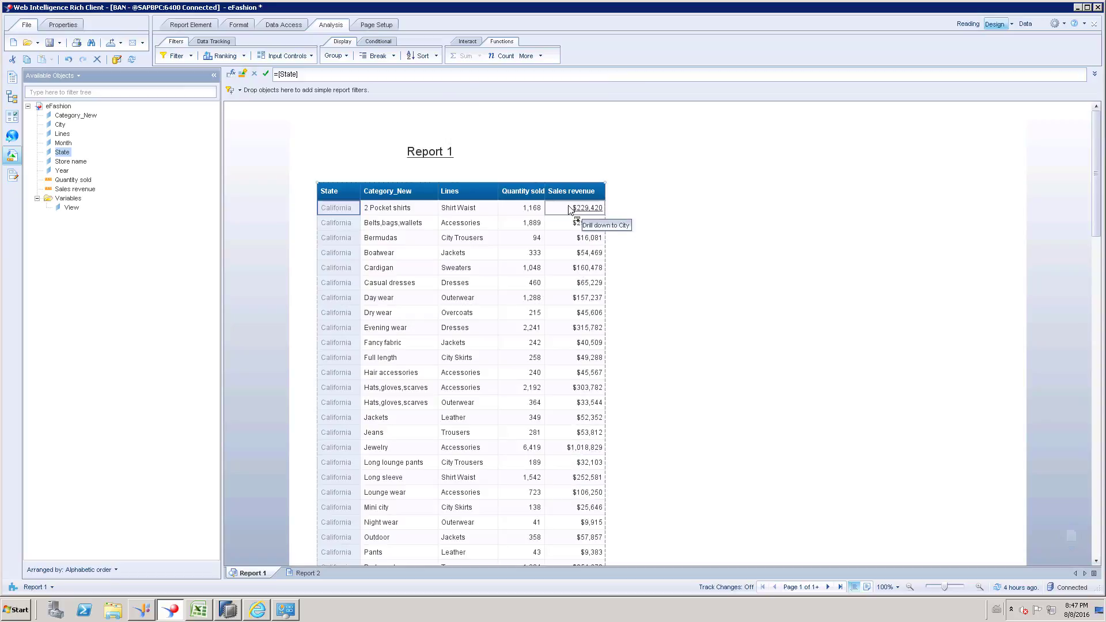
{"action": "mouse_move", "coordinate": [568, 212]}
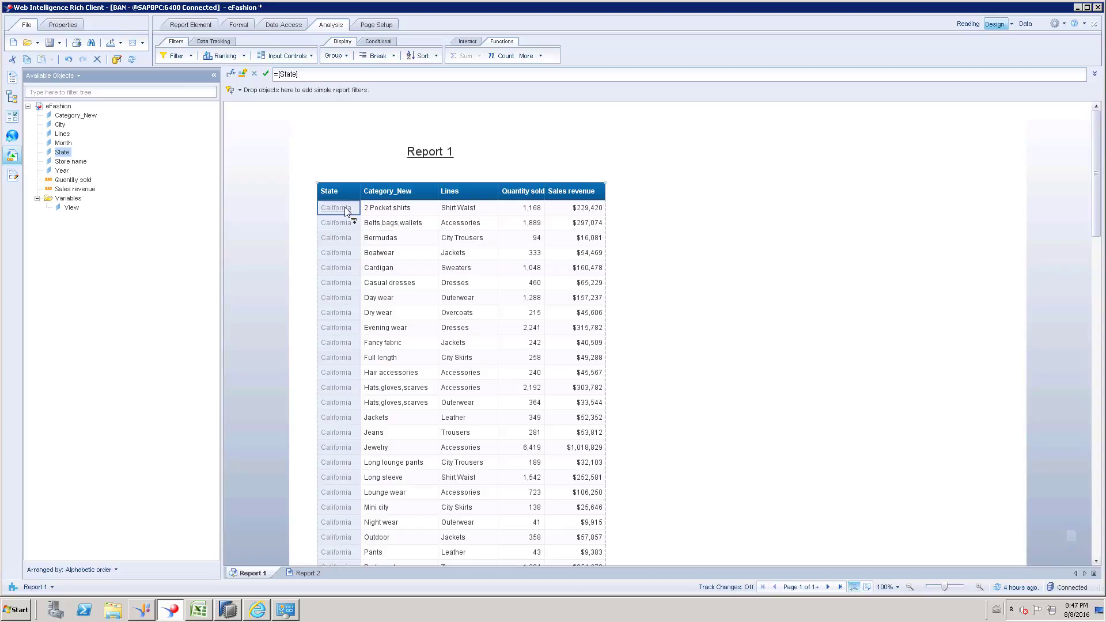
{"action": "right_click", "coordinate": [336, 207]}
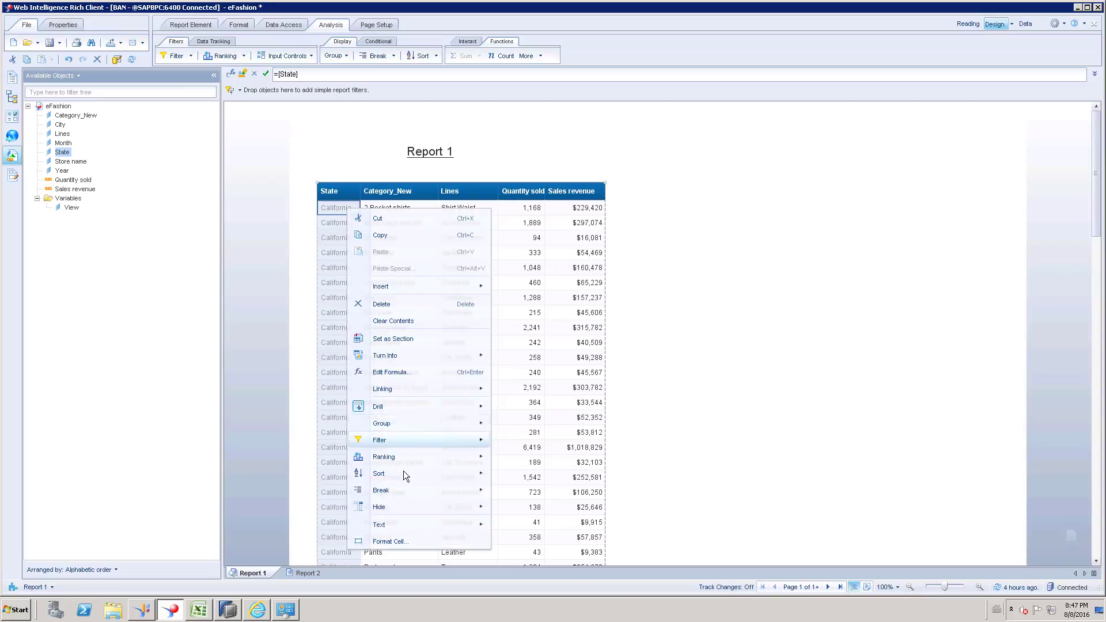
{"action": "mouse_move", "coordinate": [382, 490]}
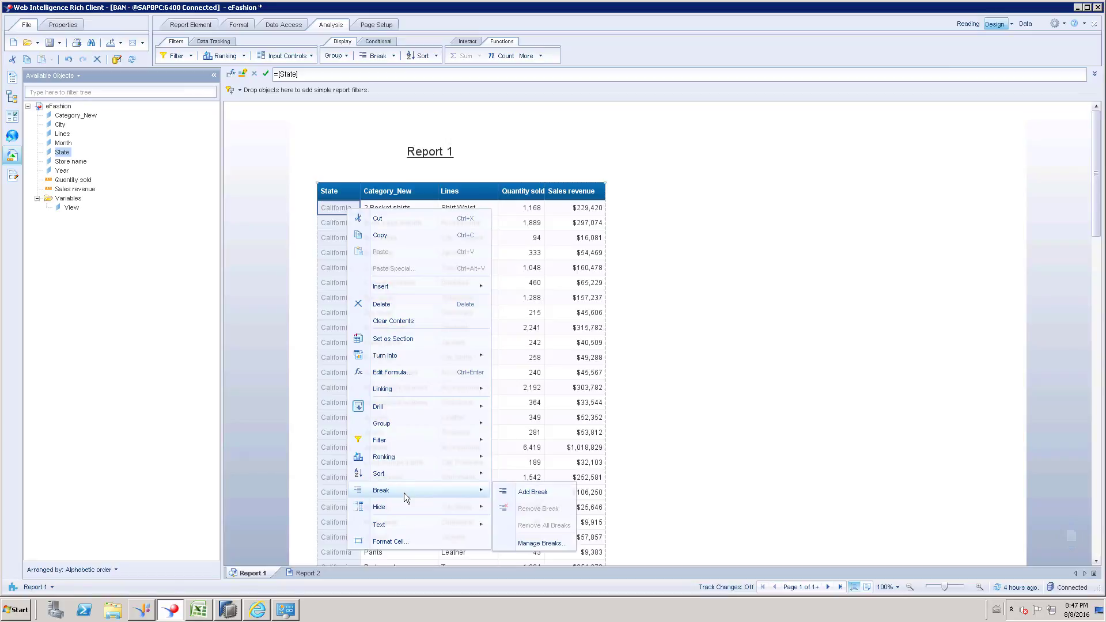
{"action": "mouse_move", "coordinate": [381, 498]}
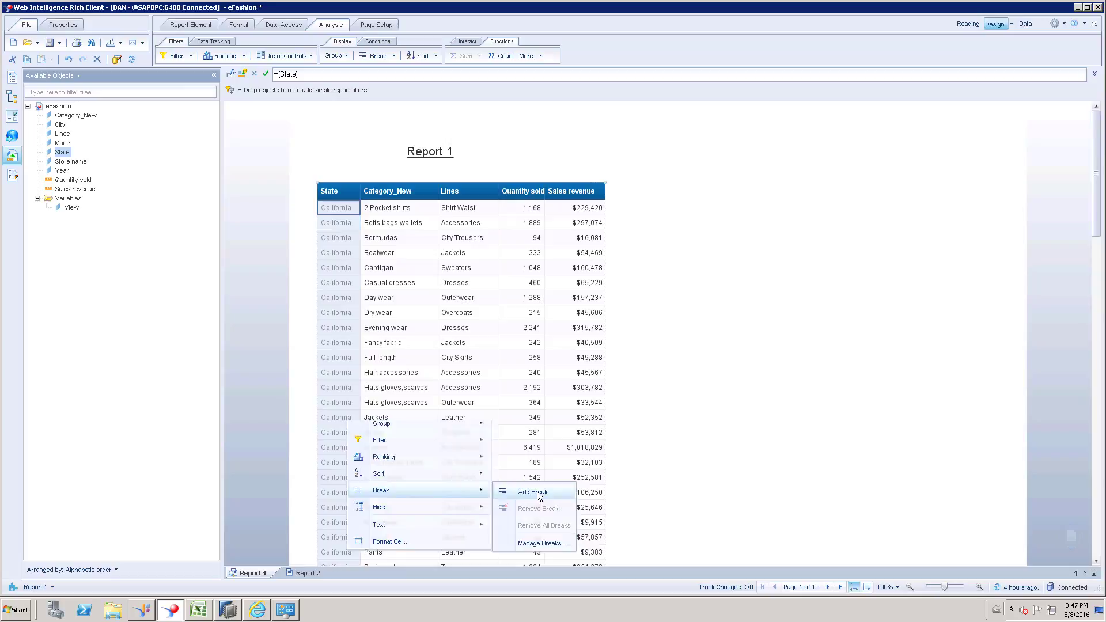
{"action": "left_click", "coordinate": [534, 492]}
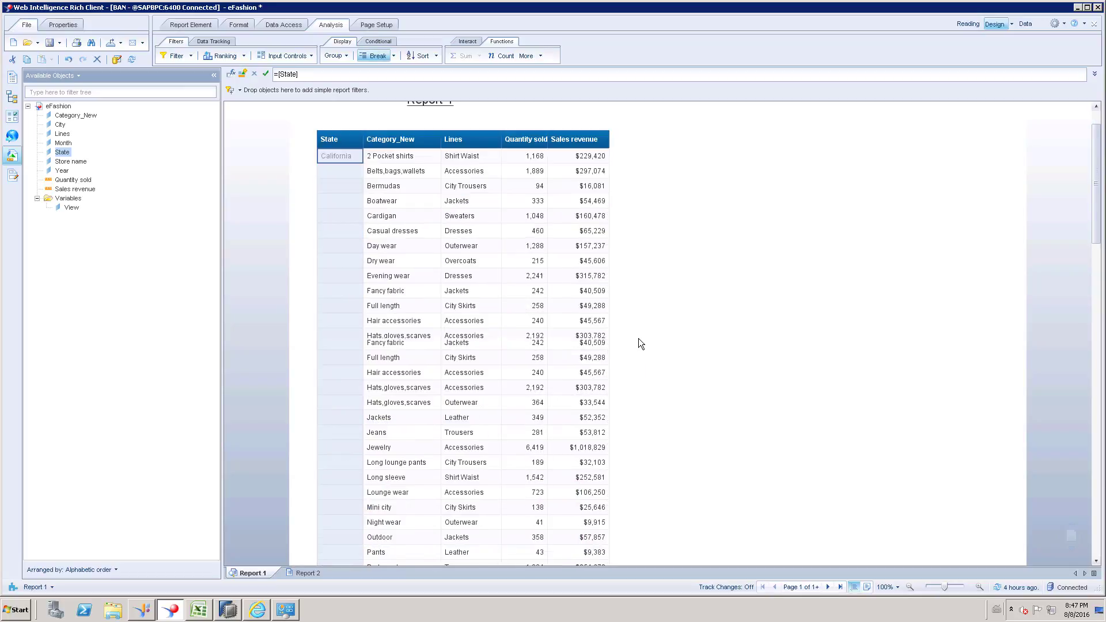
Step: Review the California and Colorado sections and select California's empty Sales revenue footer cell
{"action": "scroll", "scroll_direction": "down", "scroll_amount": 3}
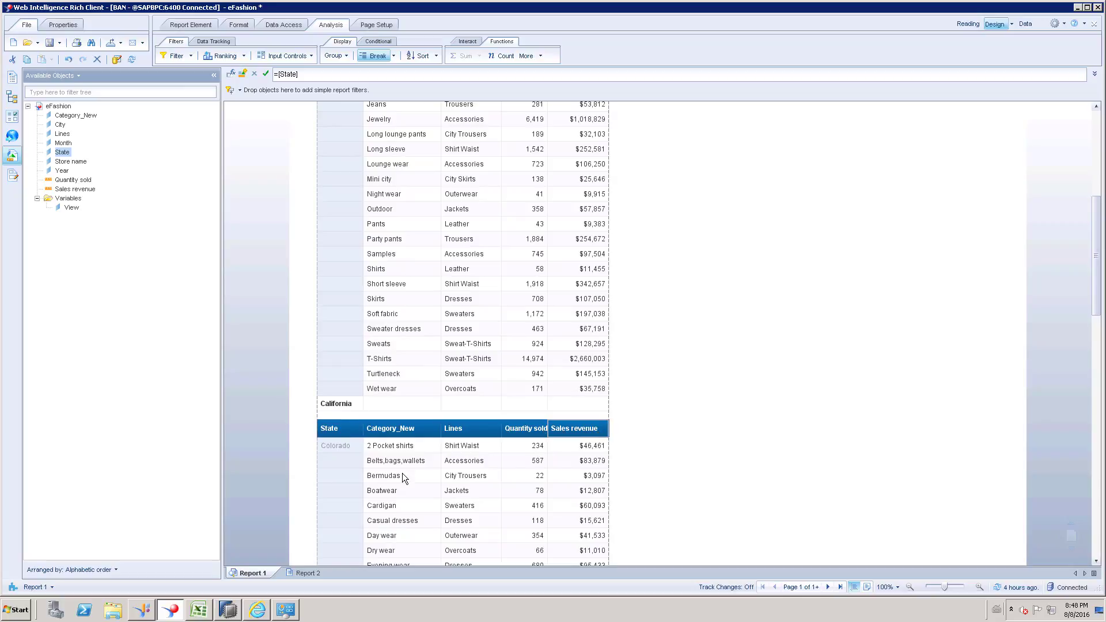
{"action": "mouse_move", "coordinate": [486, 423]}
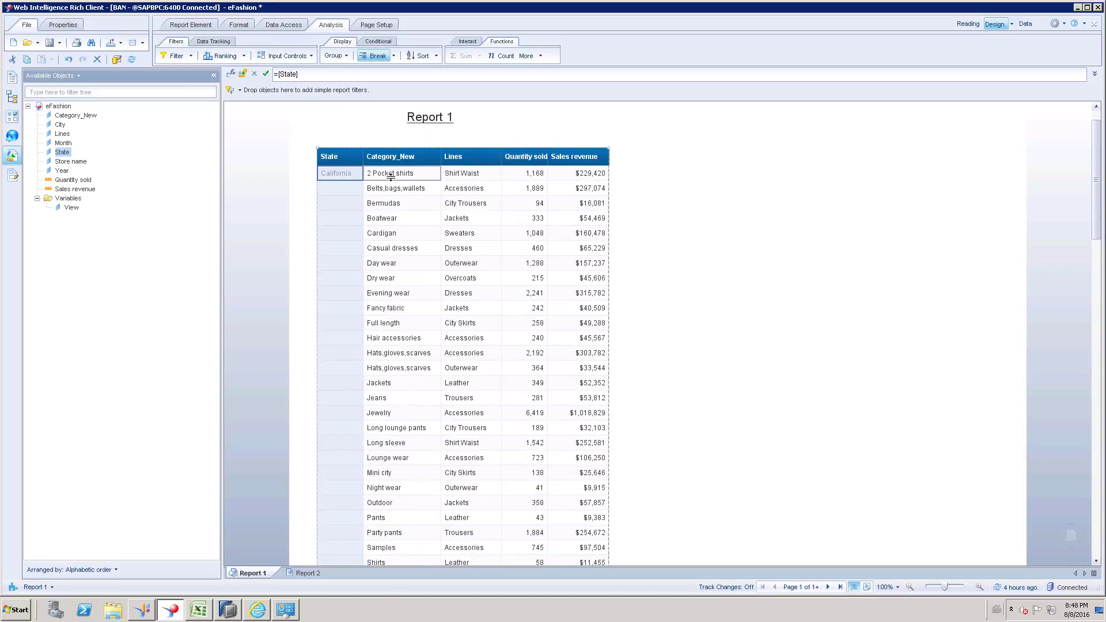
{"action": "scroll", "scroll_direction": "down", "scroll_amount": 3}
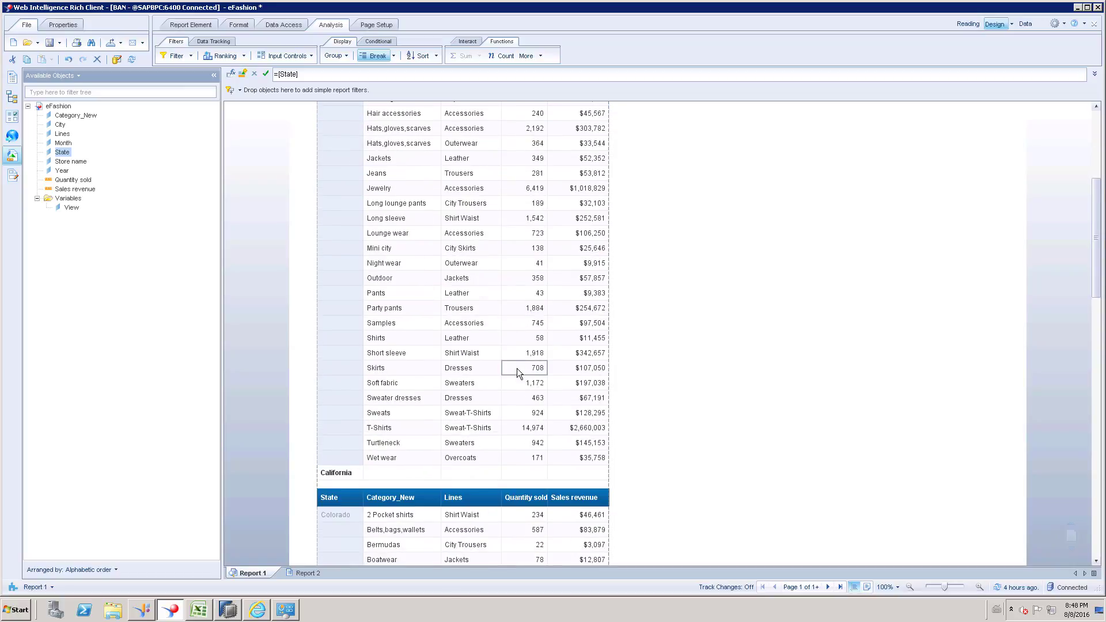
{"action": "scroll", "scroll_direction": "down", "scroll_amount": 3}
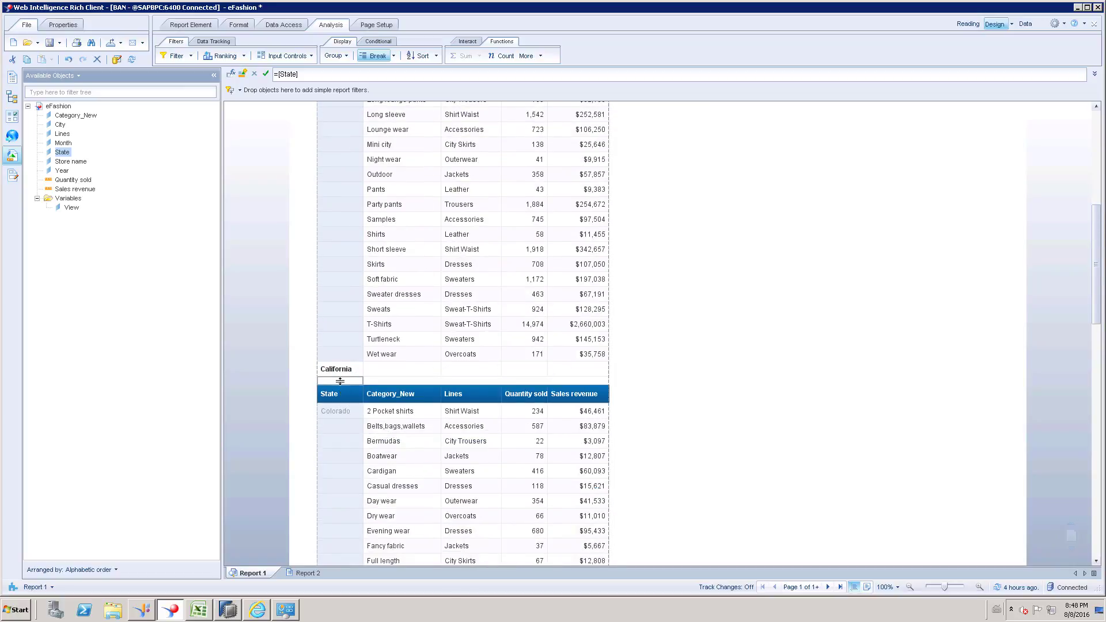
{"action": "left_click", "coordinate": [340, 382]}
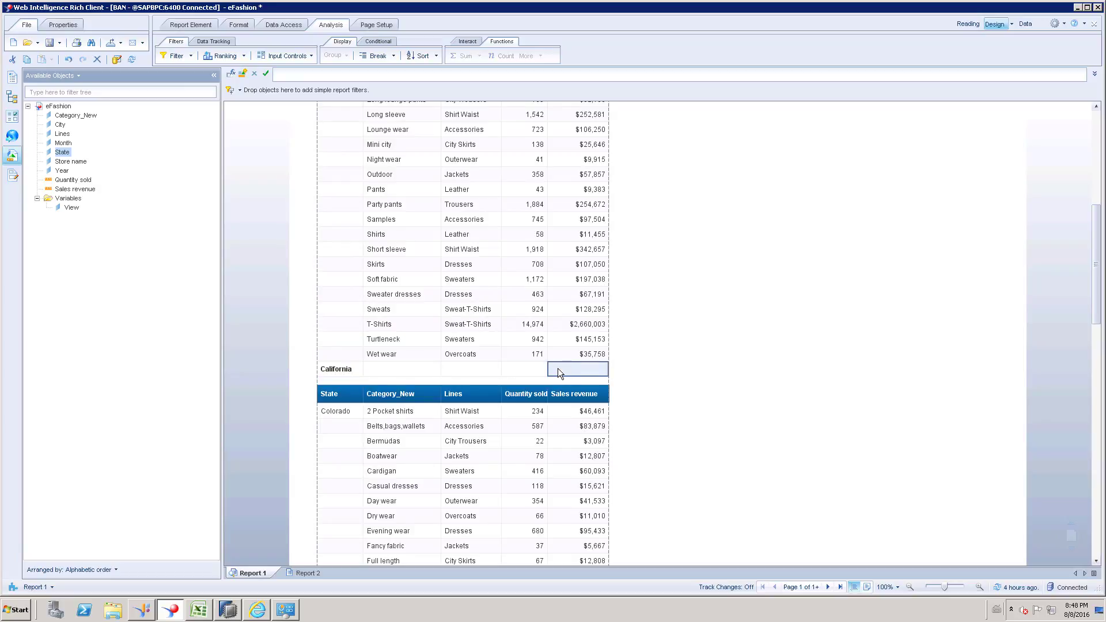
Step: Assign Sales revenue to the footer cell so California's footer shows $7,479,569
{"action": "left_click", "coordinate": [75, 188]}
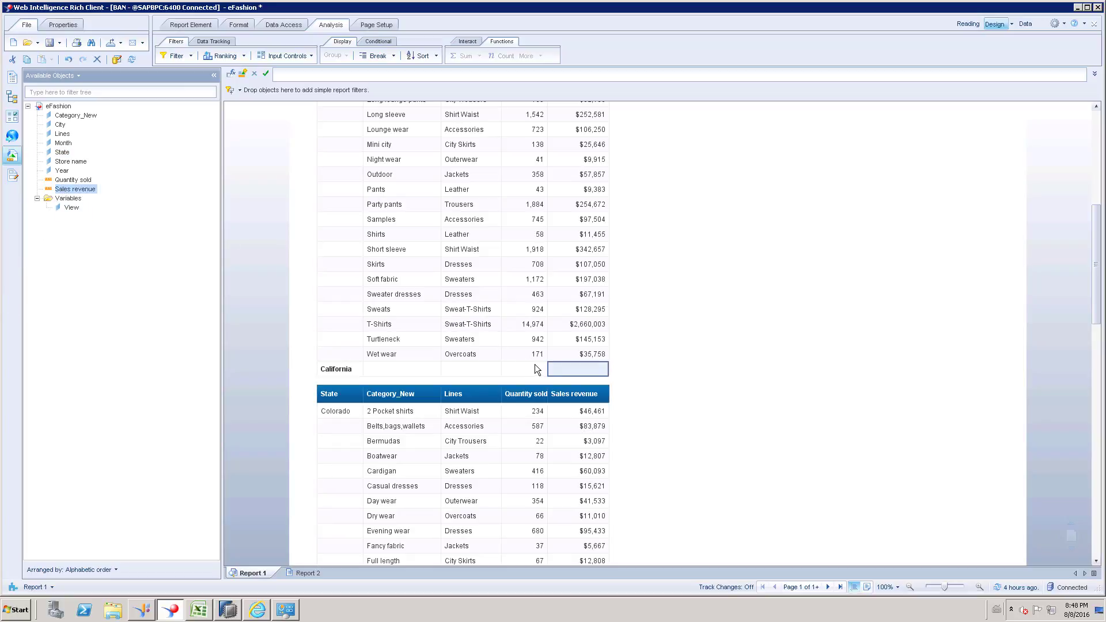
{"action": "left_click", "coordinate": [577, 369]}
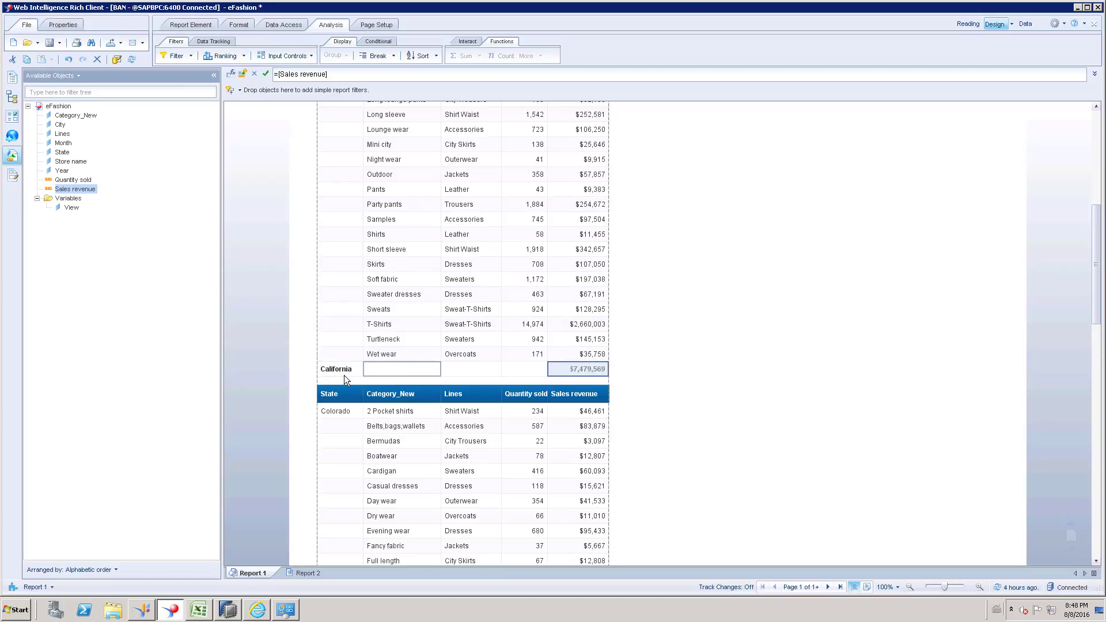
{"action": "scroll", "scroll_direction": "down", "scroll_amount": 3}
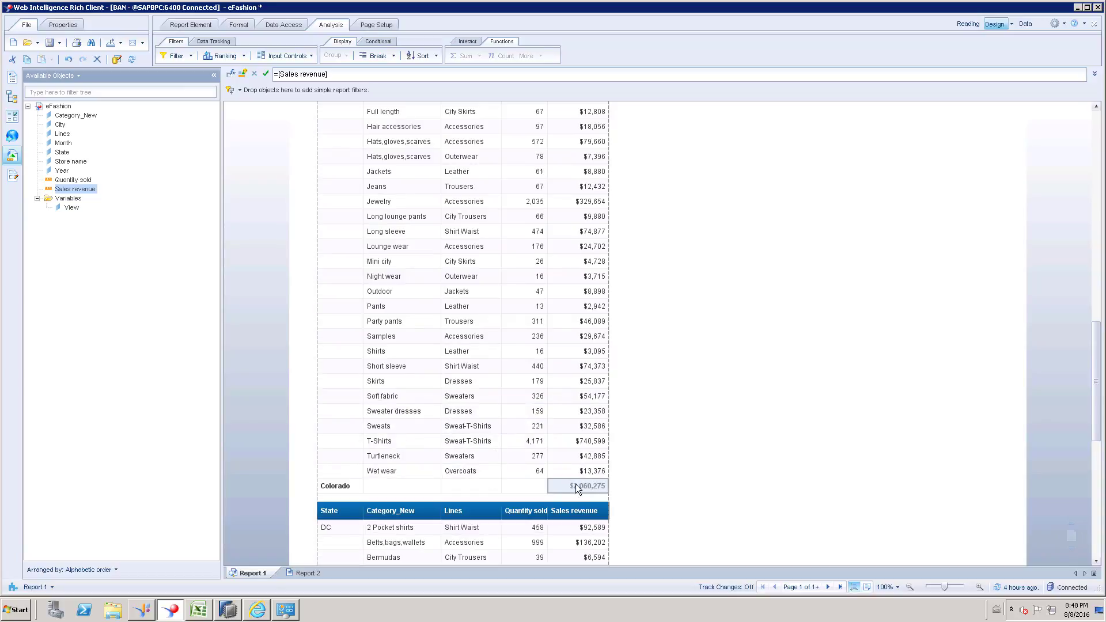
{"action": "scroll", "scroll_direction": "up", "scroll_amount": 3}
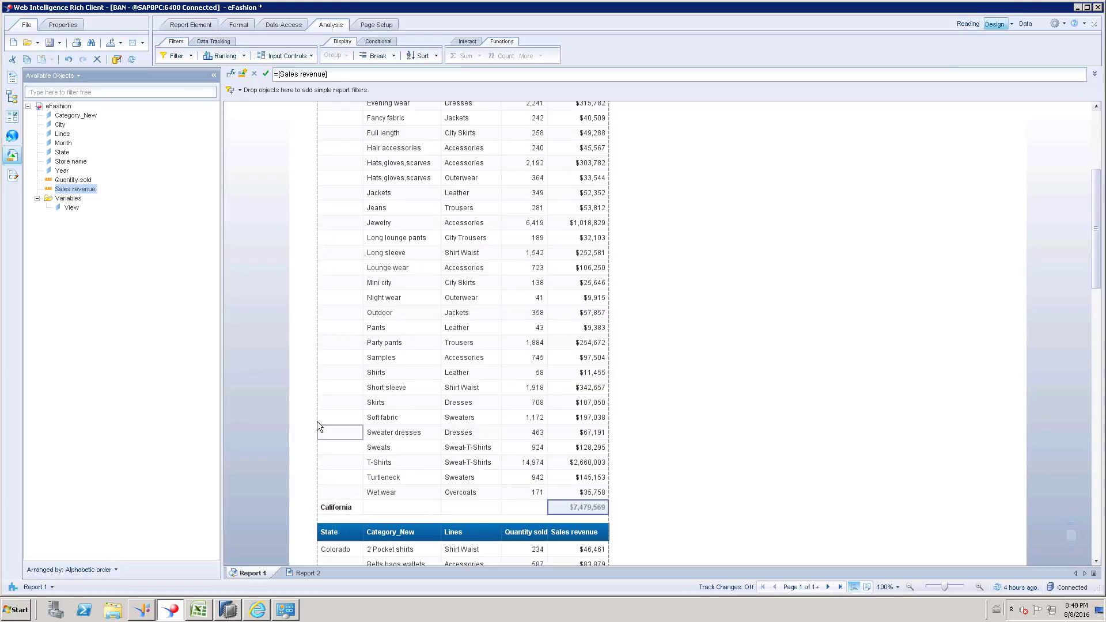
Step: Bring up Manage Breaks and select the State break's properties
{"action": "right_click", "coordinate": [332, 426]}
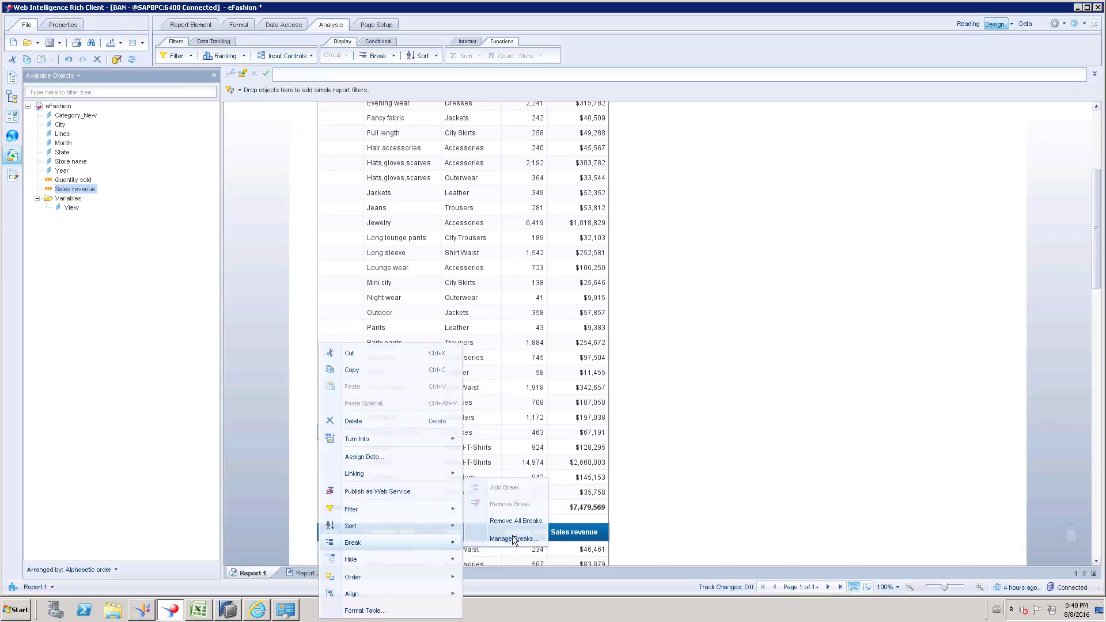
{"action": "left_click", "coordinate": [514, 538]}
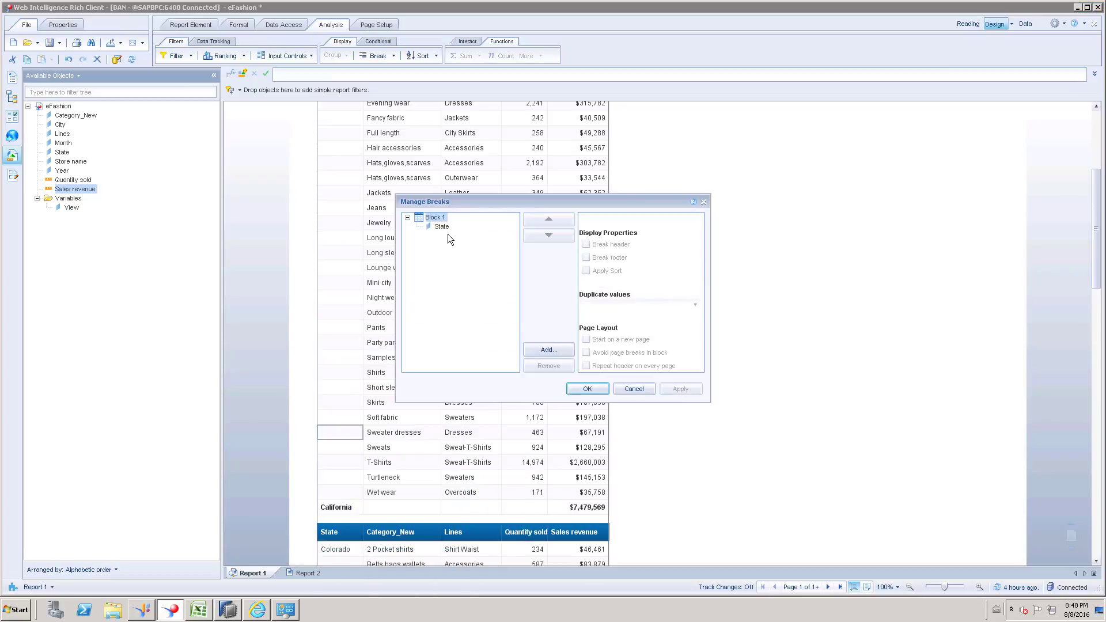
{"action": "left_click", "coordinate": [441, 227]}
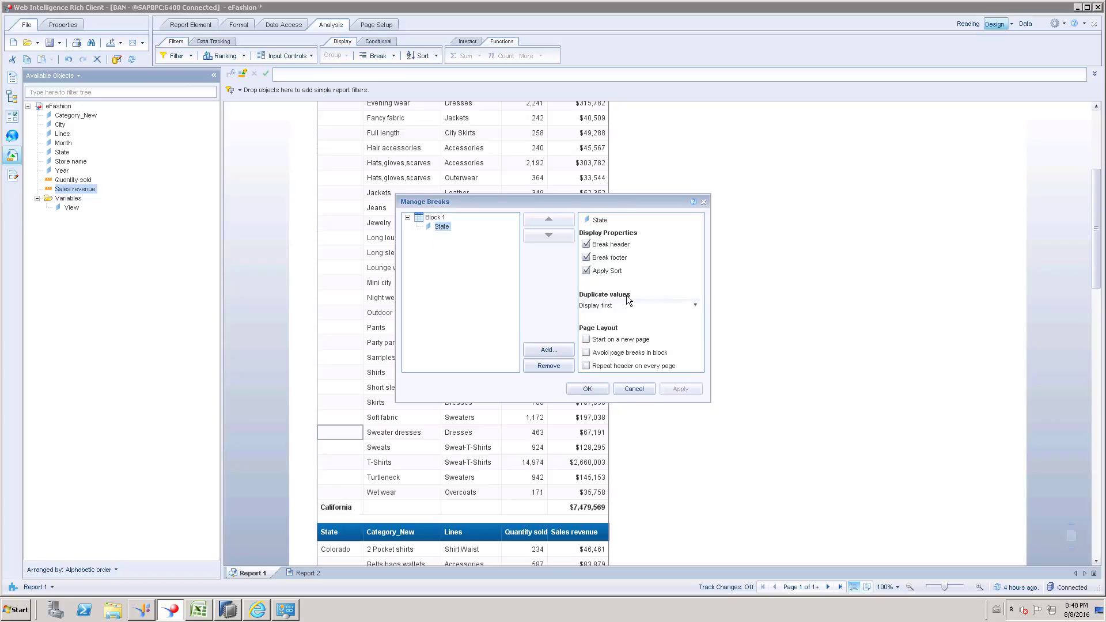
{"action": "mouse_move", "coordinate": [595, 313]}
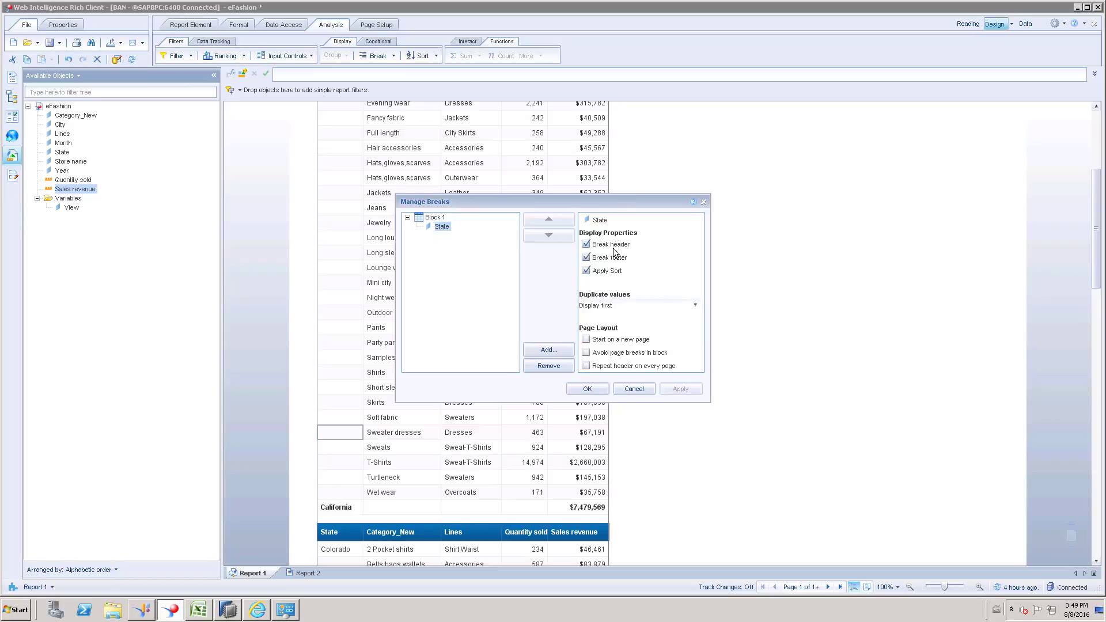
{"action": "mouse_move", "coordinate": [411, 393]}
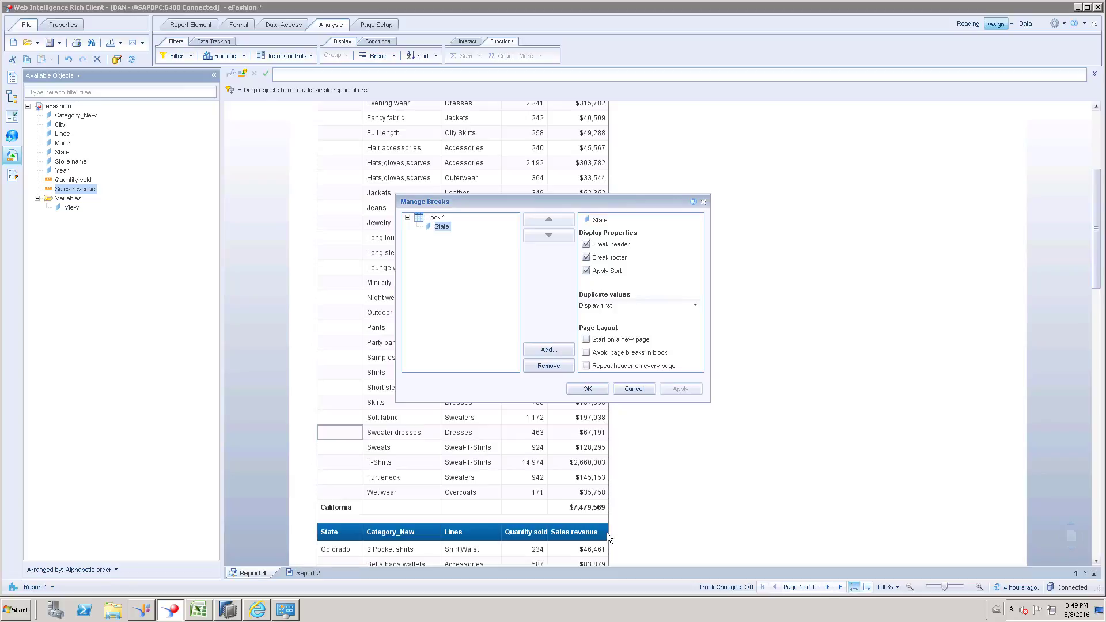
Step: Uncheck Break header, set Duplicate values to Merge, and apply the break settings
{"action": "left_click", "coordinate": [587, 244]}
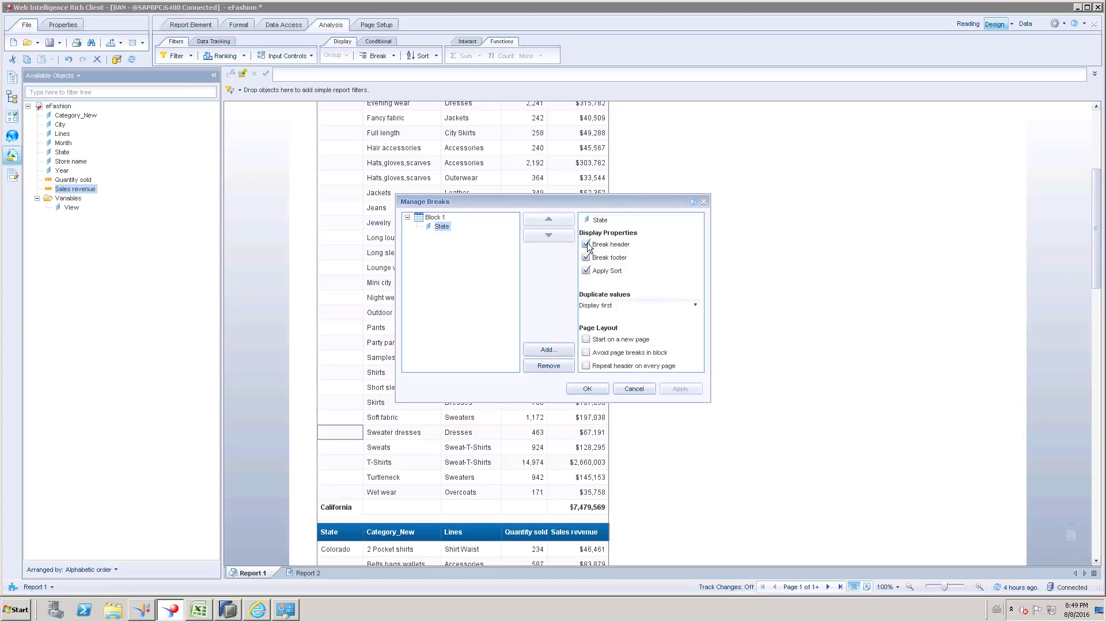
{"action": "left_click", "coordinate": [586, 244]}
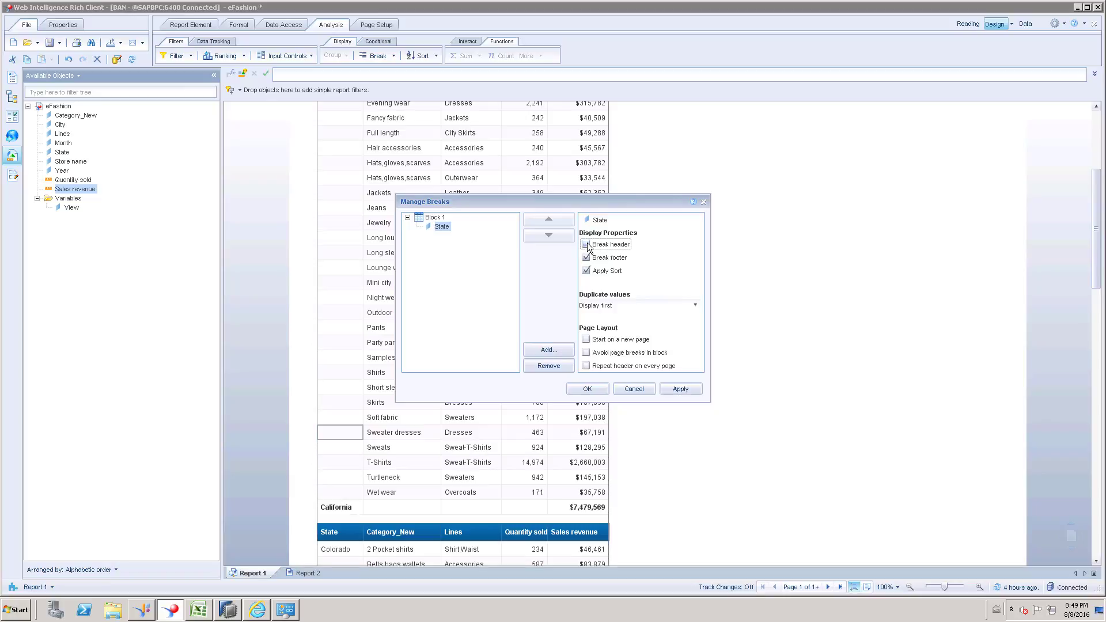
{"action": "left_click", "coordinate": [586, 244]}
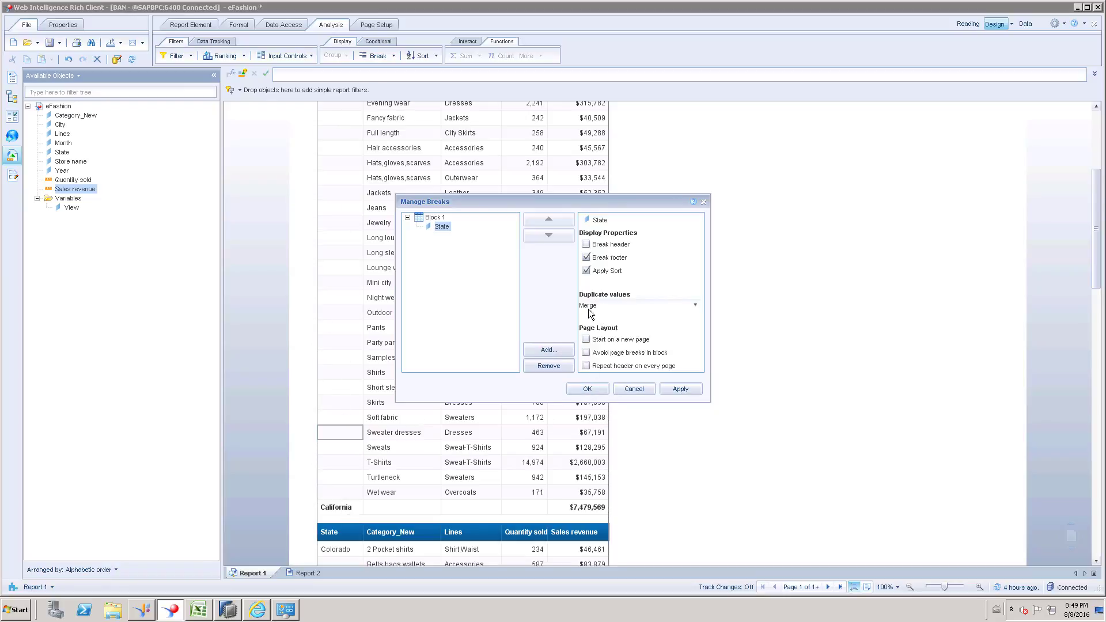
{"action": "left_click", "coordinate": [587, 389]}
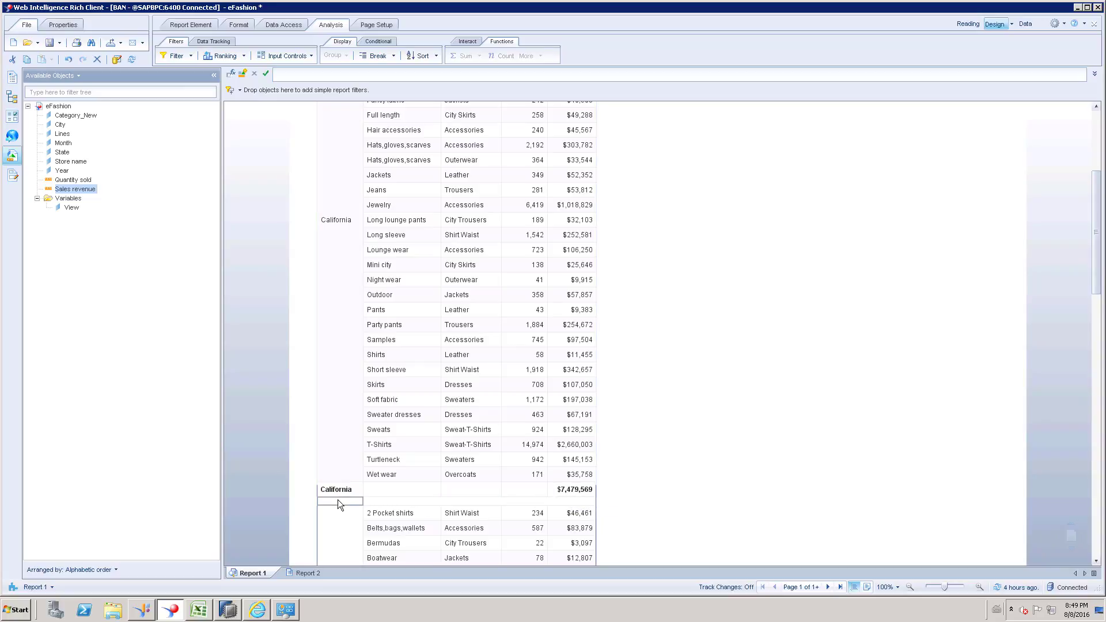
Step: Delete the blank row under California's subtotal using Remove Row
{"action": "right_click", "coordinate": [338, 500]}
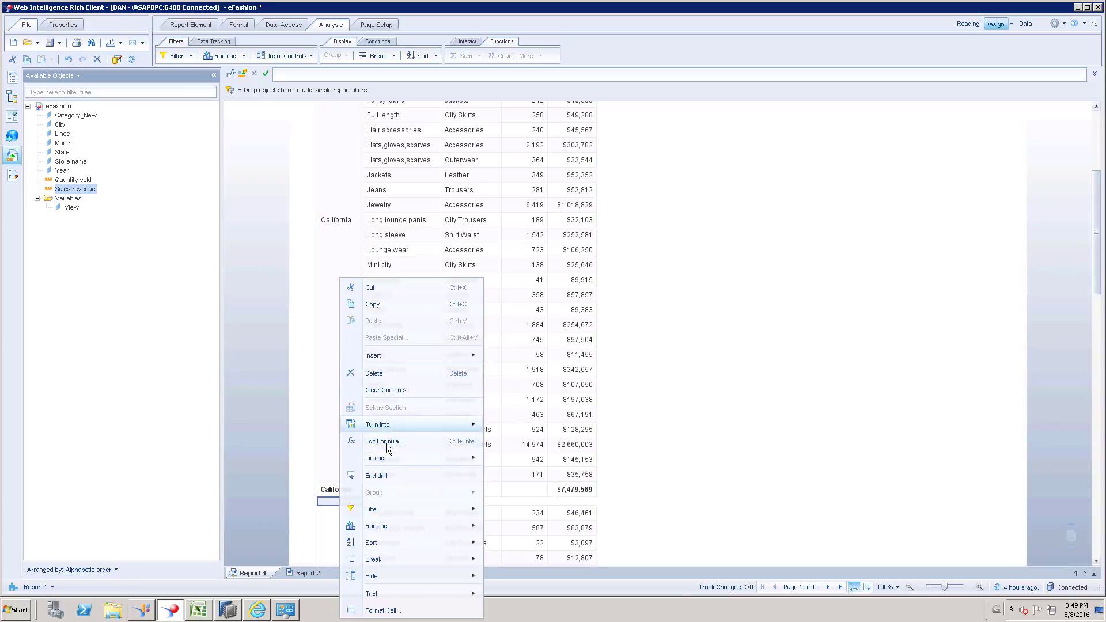
{"action": "left_click", "coordinate": [373, 372]}
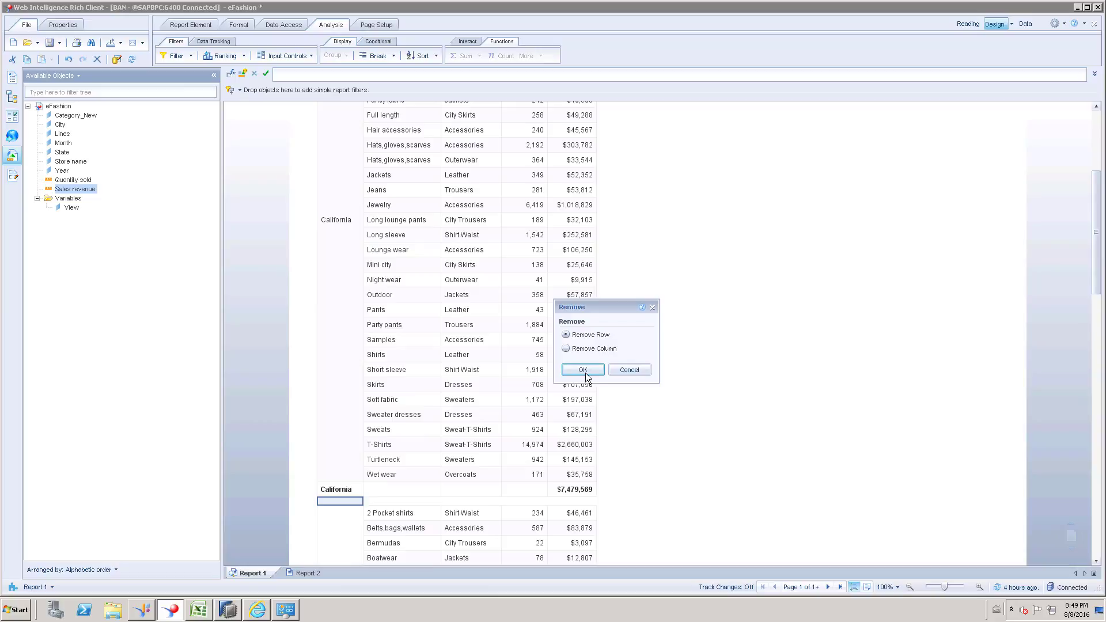
{"action": "left_click", "coordinate": [580, 370]}
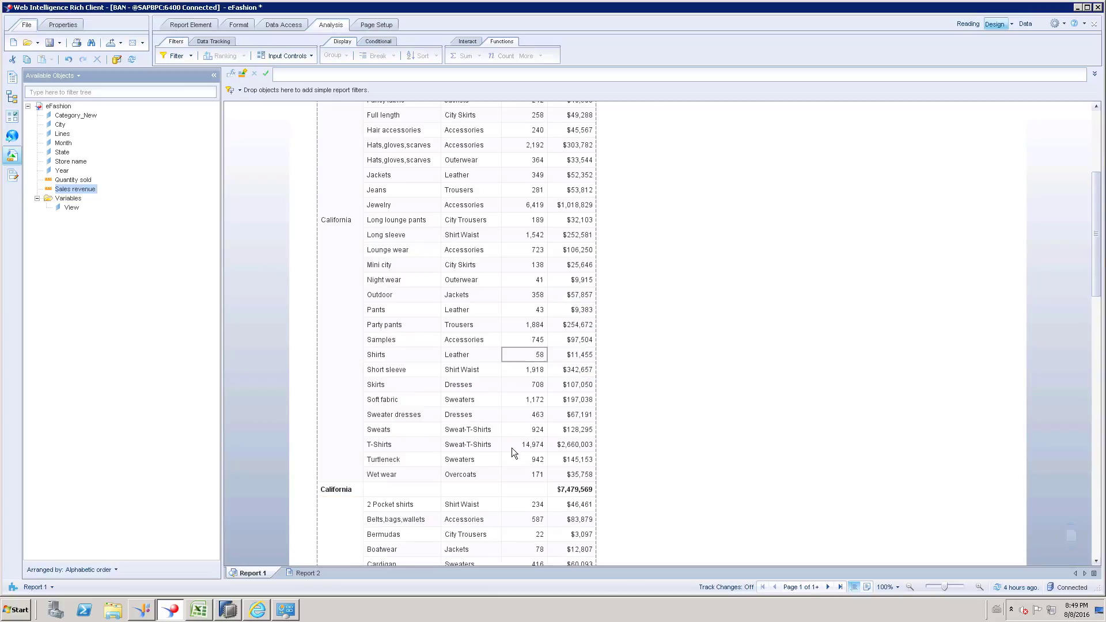
{"action": "left_click", "coordinate": [656, 456]}
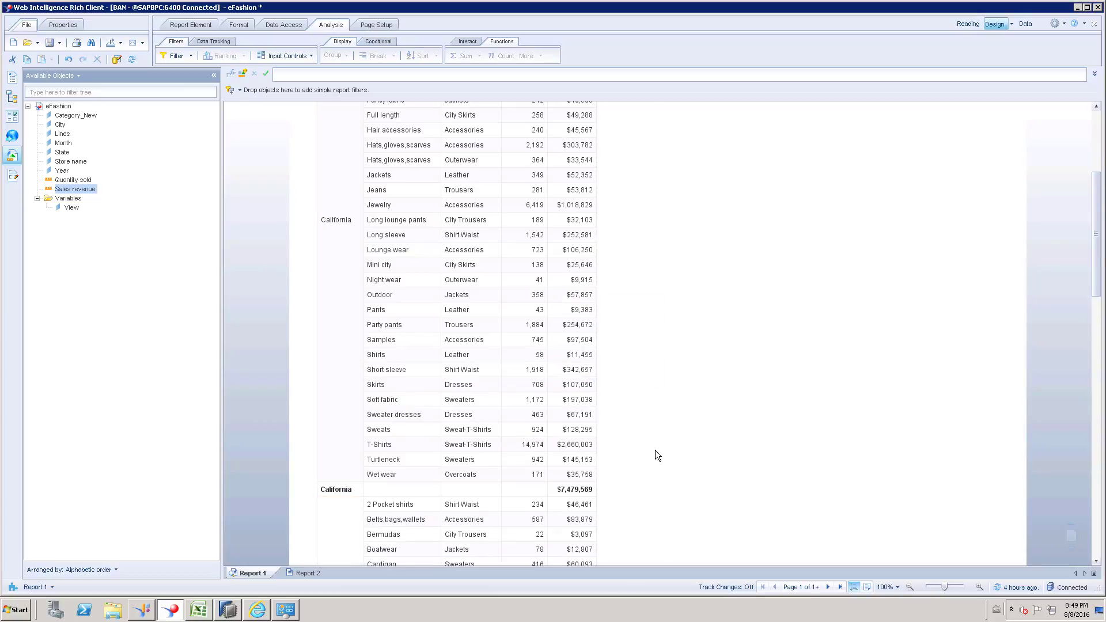
{"action": "left_click", "coordinate": [573, 503]}
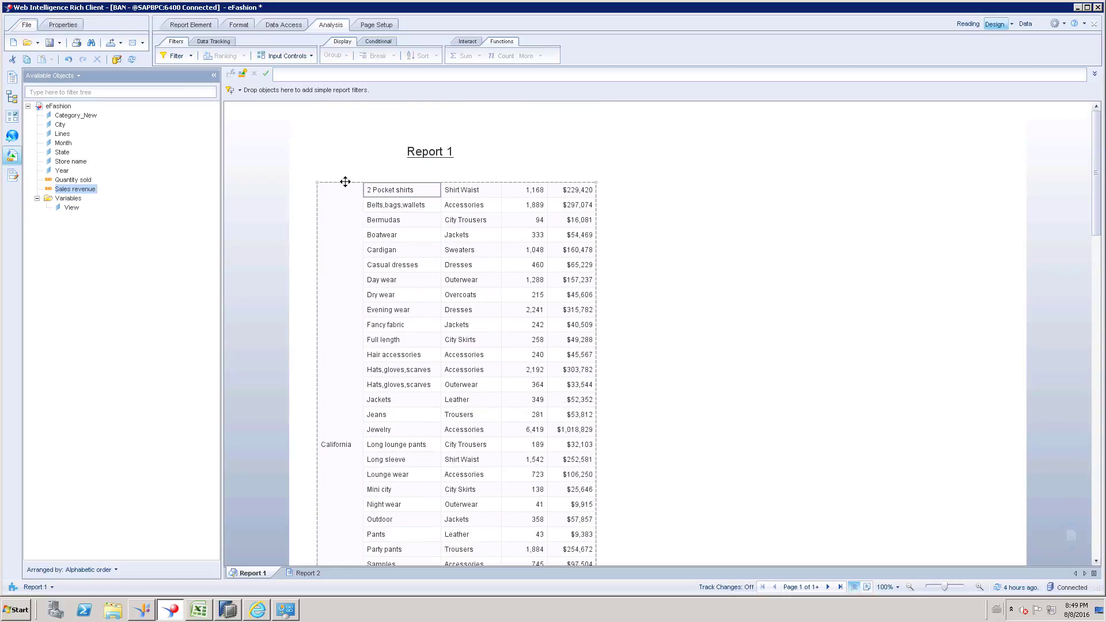
Step: Bring up the Format Table settings for the whole table
{"action": "right_click", "coordinate": [391, 190]}
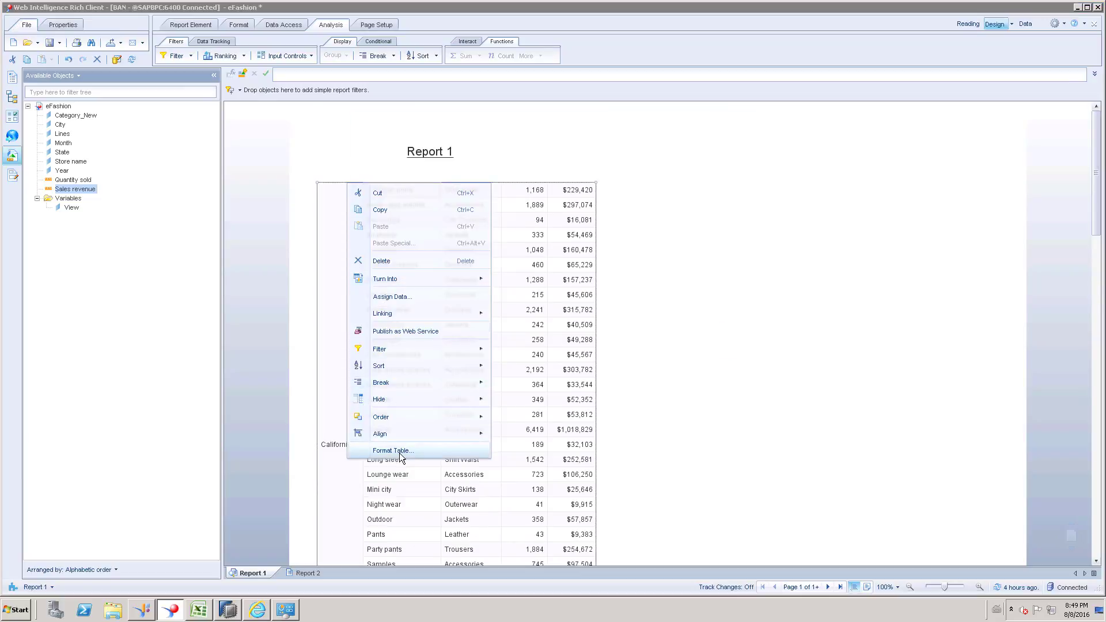
{"action": "left_click", "coordinate": [392, 451]}
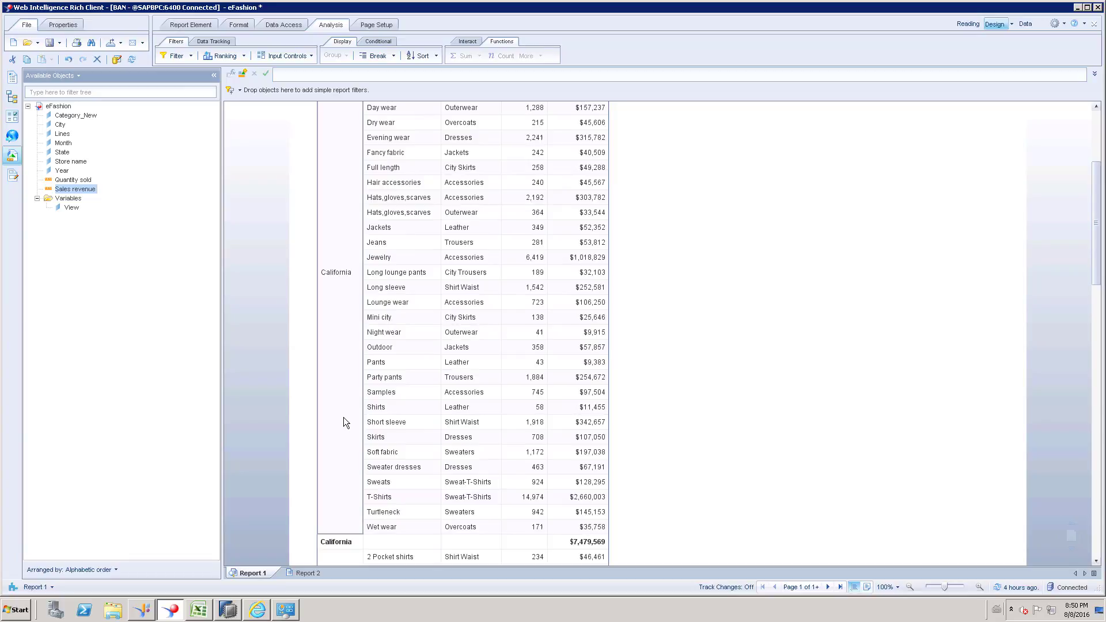
Step: Go to the report's second page and scroll through the DC and Florida subtotals
{"action": "scroll", "scroll_direction": "down", "scroll_amount": 3}
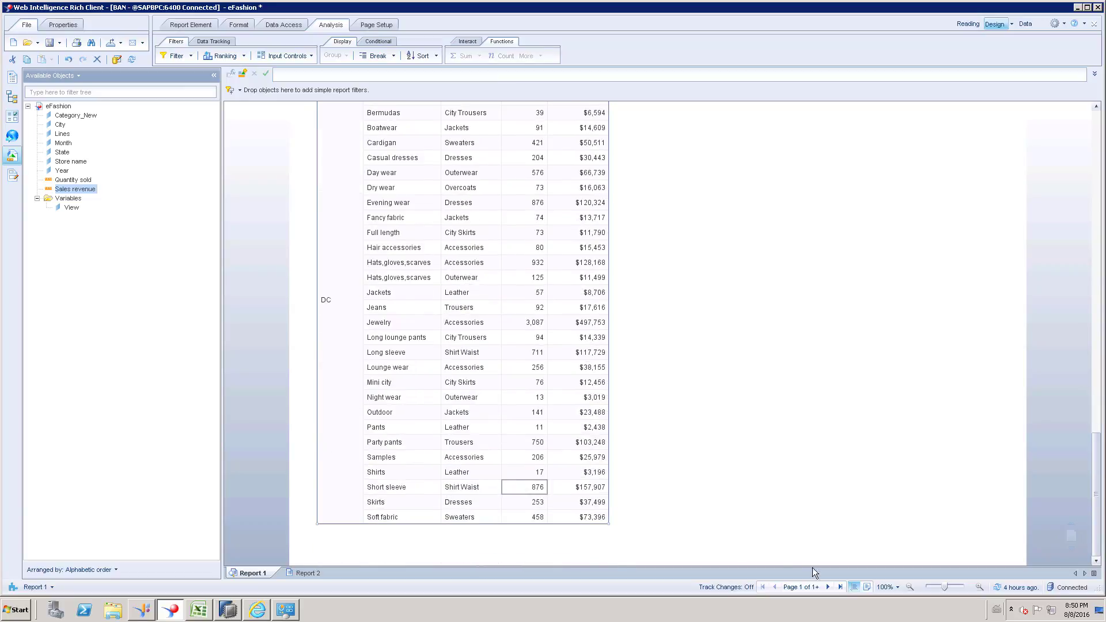
{"action": "left_click", "coordinate": [827, 587]}
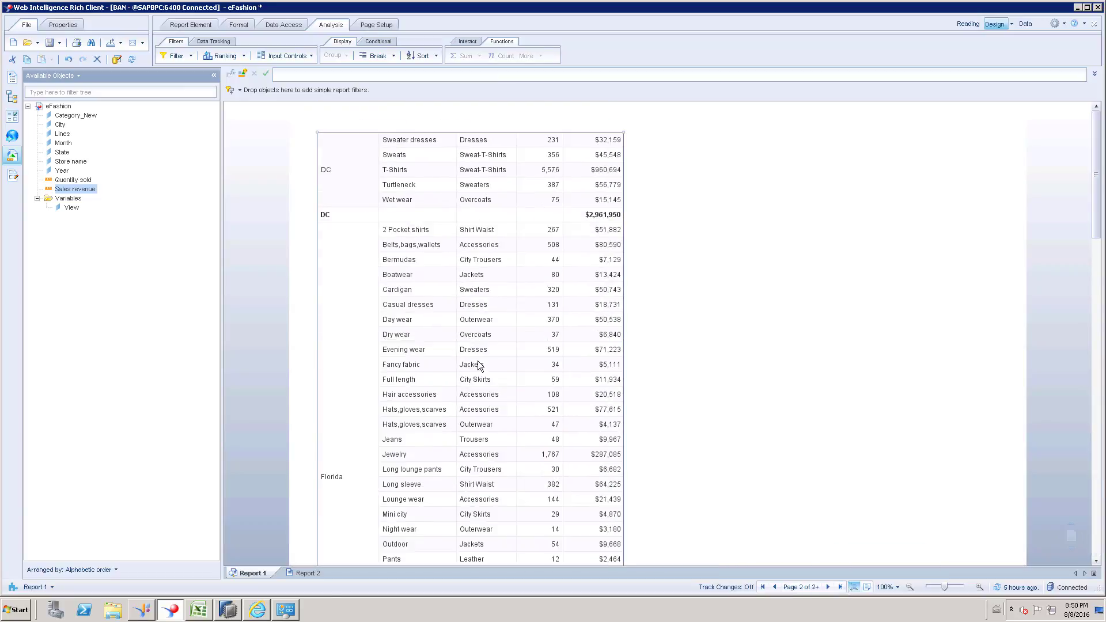
{"action": "scroll", "scroll_direction": "down", "scroll_amount": 3}
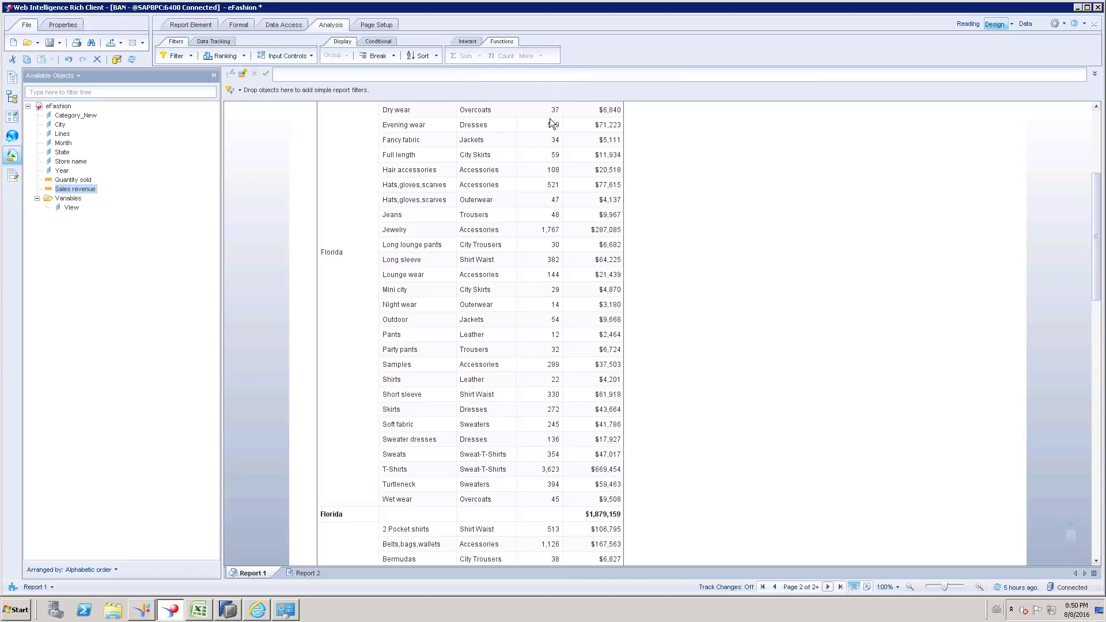
{"action": "mouse_move", "coordinate": [464, 64]}
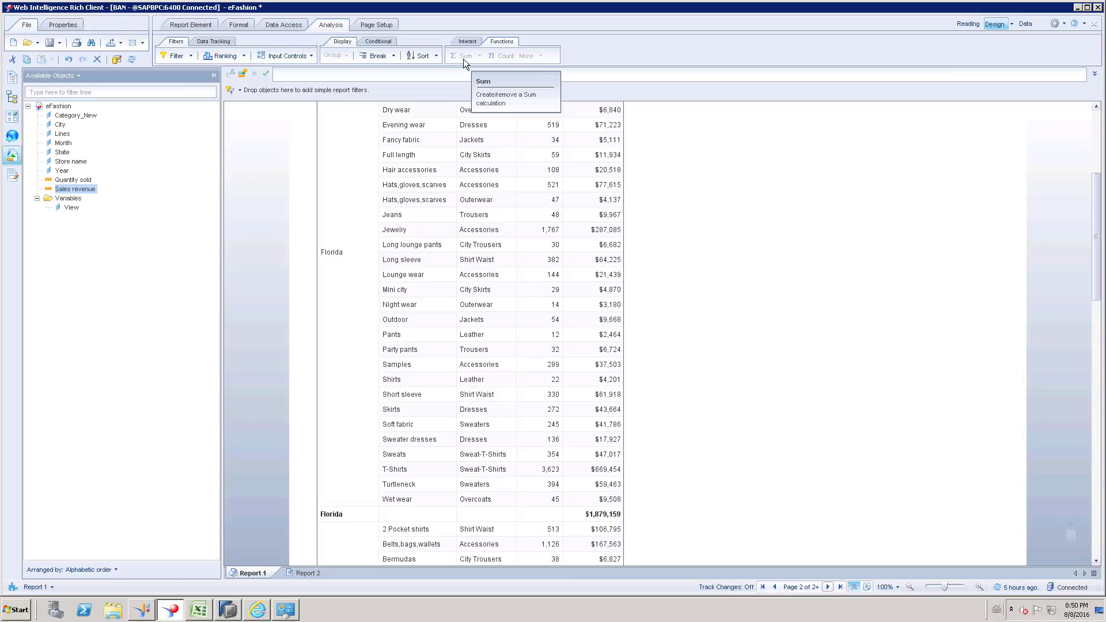